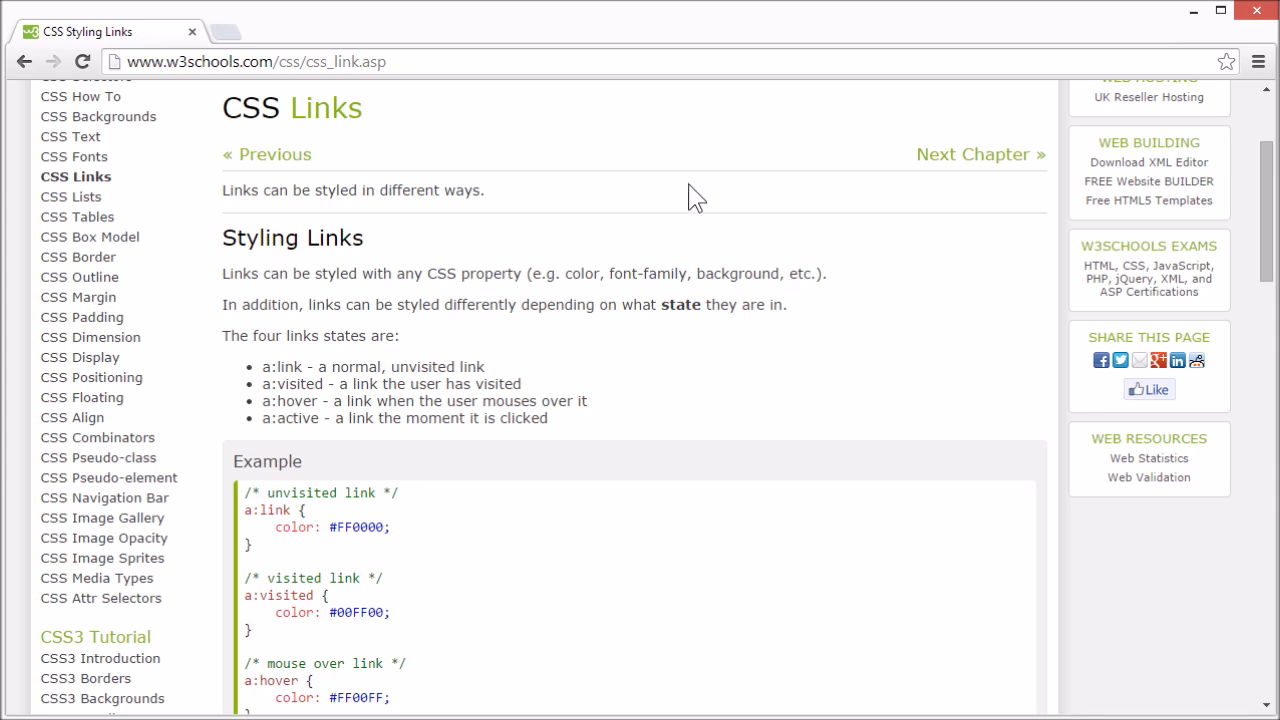
{"action": "mouse_move", "coordinate": [800, 238]}
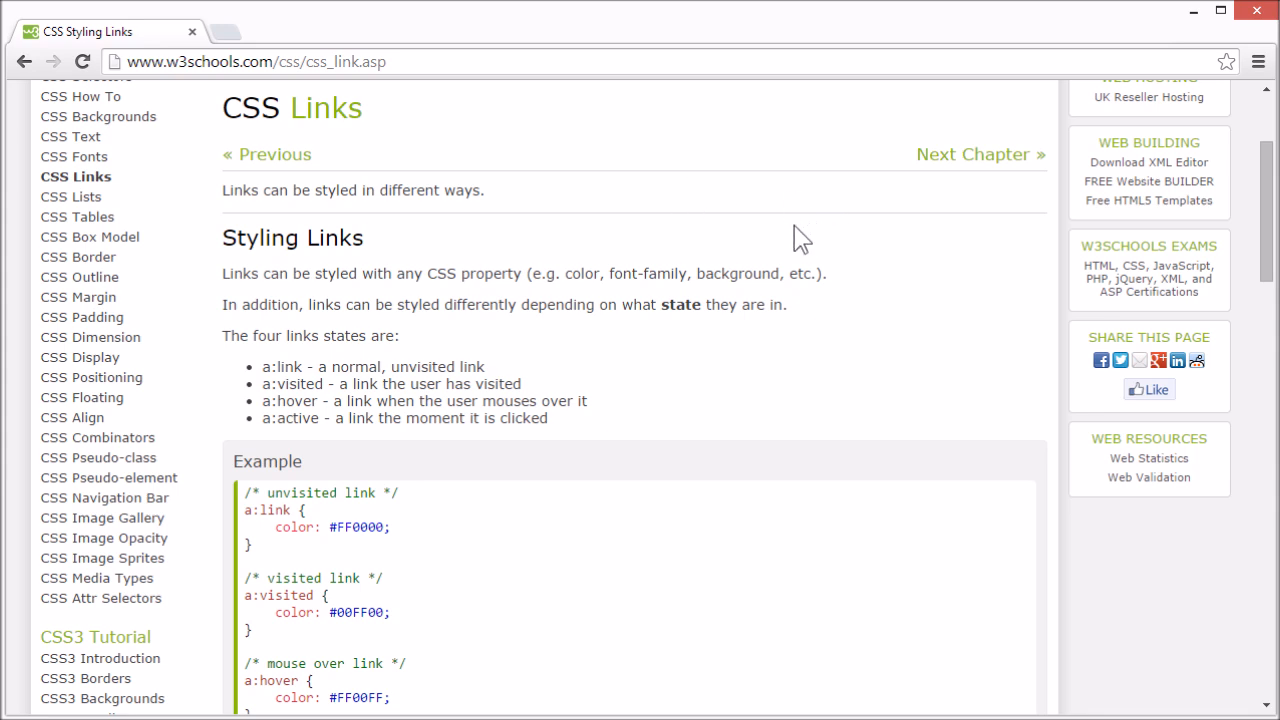
{"action": "mouse_move", "coordinate": [810, 290]}
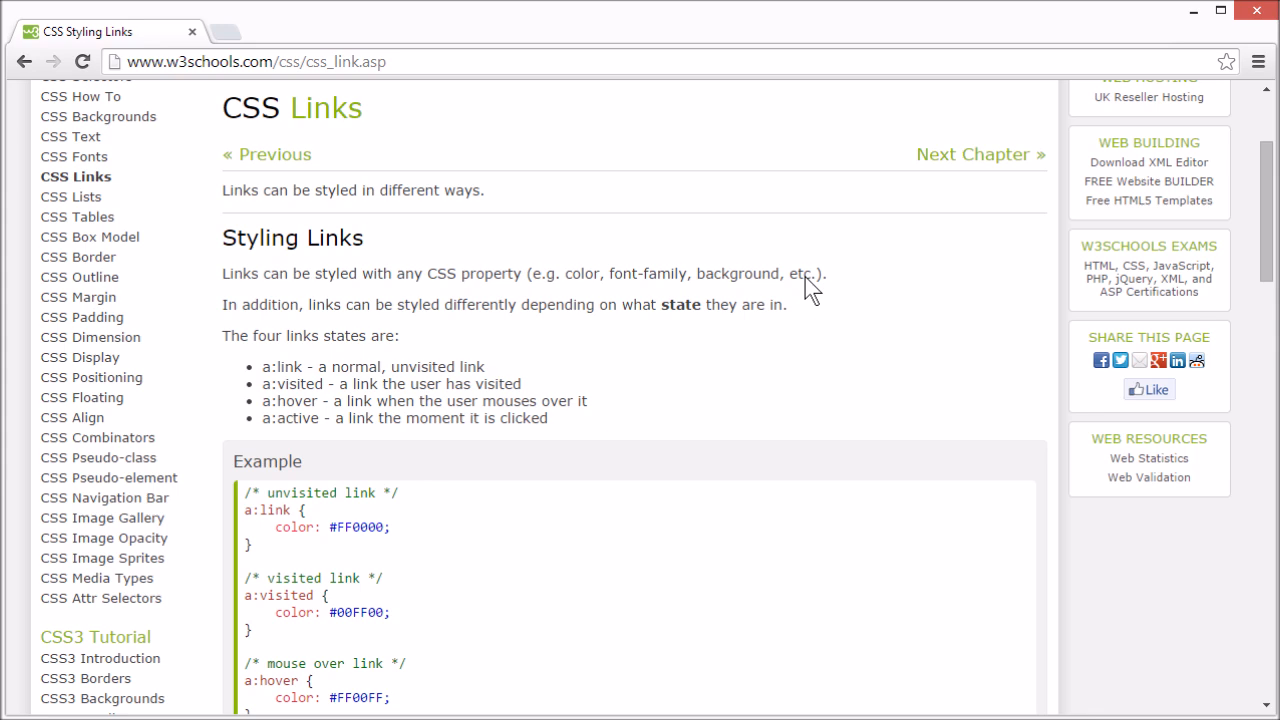
{"action": "mouse_move", "coordinate": [836, 420]}
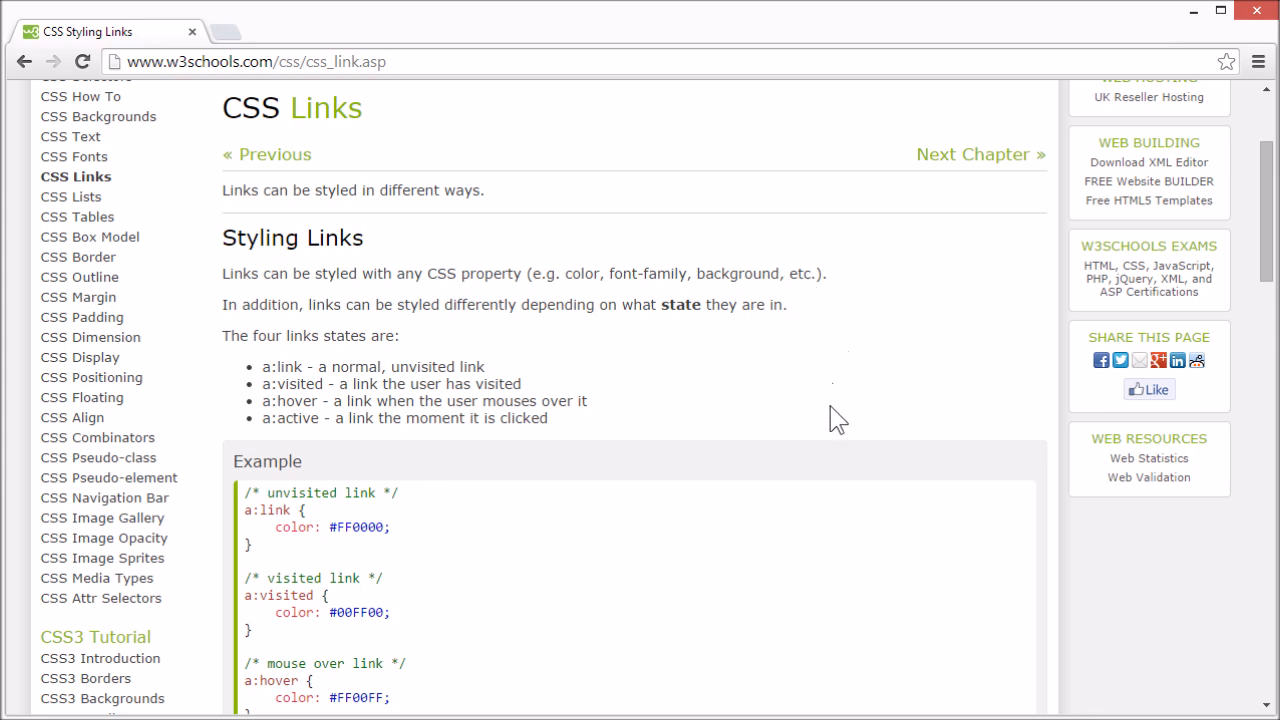
{"action": "mouse_move", "coordinate": [700, 424]}
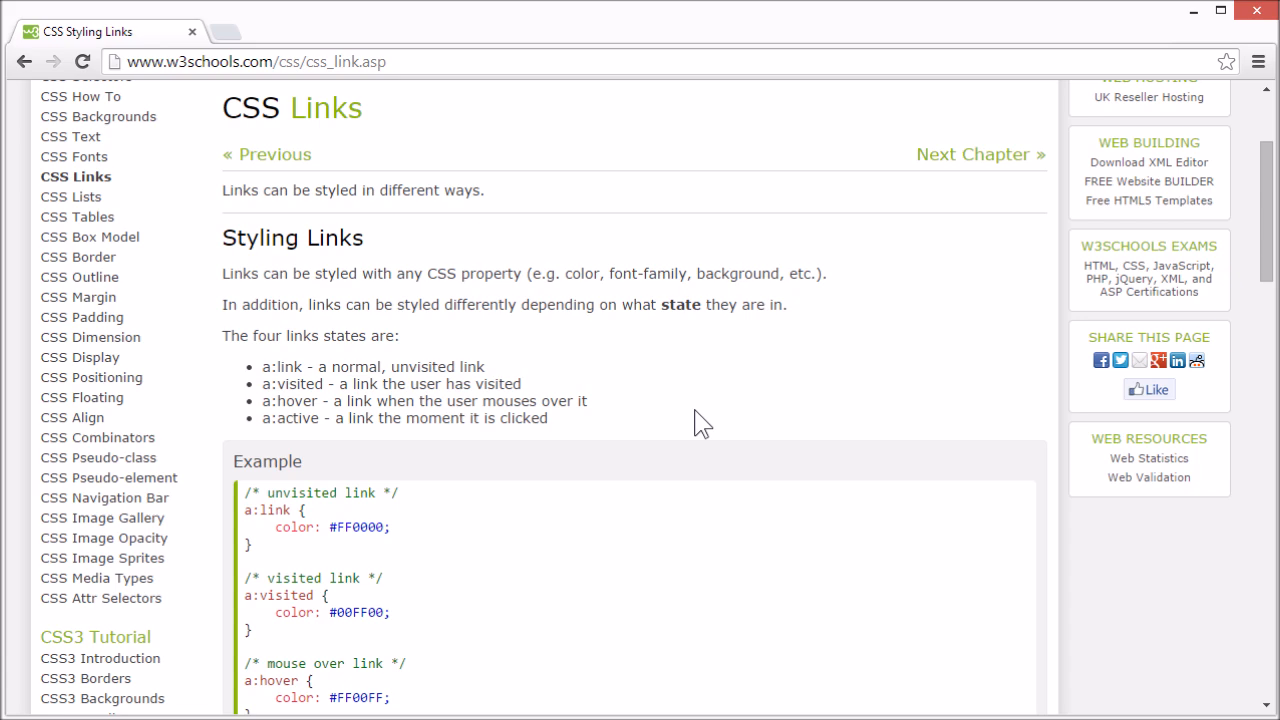
- Launch the link-states example via 'Try it Yourself' and point out the a:link and a:hover selectors
{"action": "scroll", "scroll_direction": "down", "scroll_amount": 3}
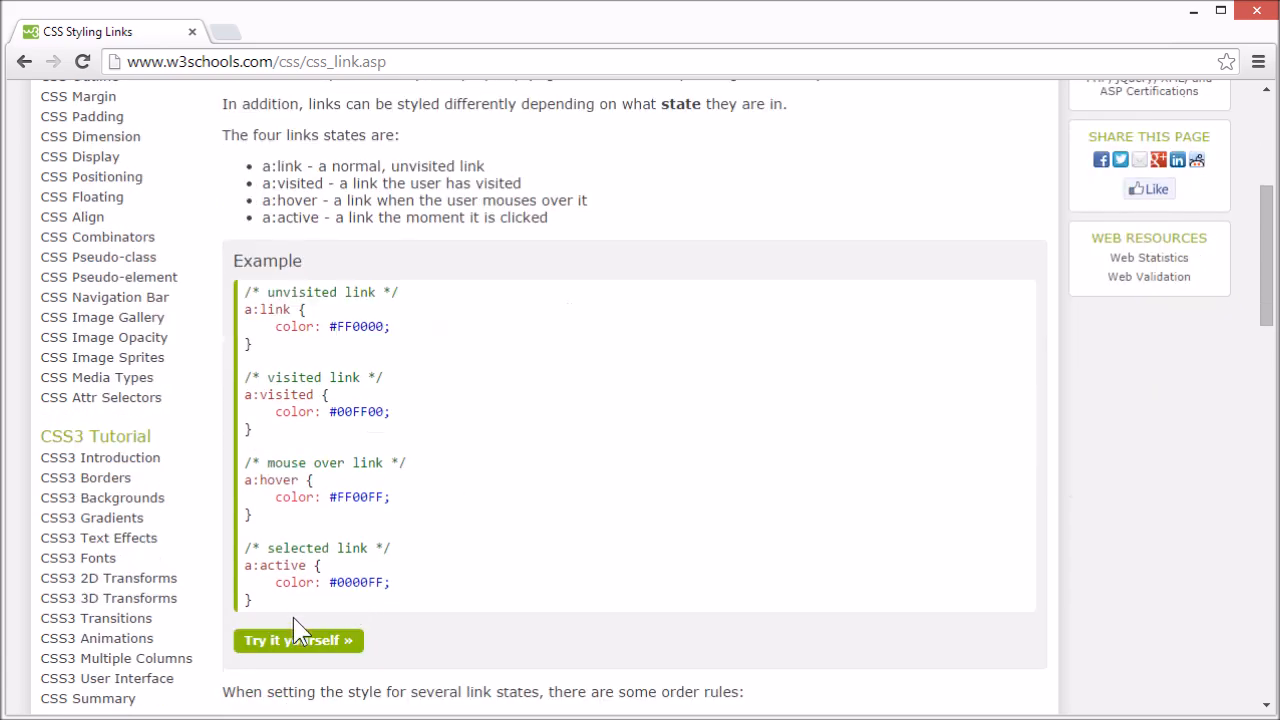
{"action": "left_click", "coordinate": [296, 640]}
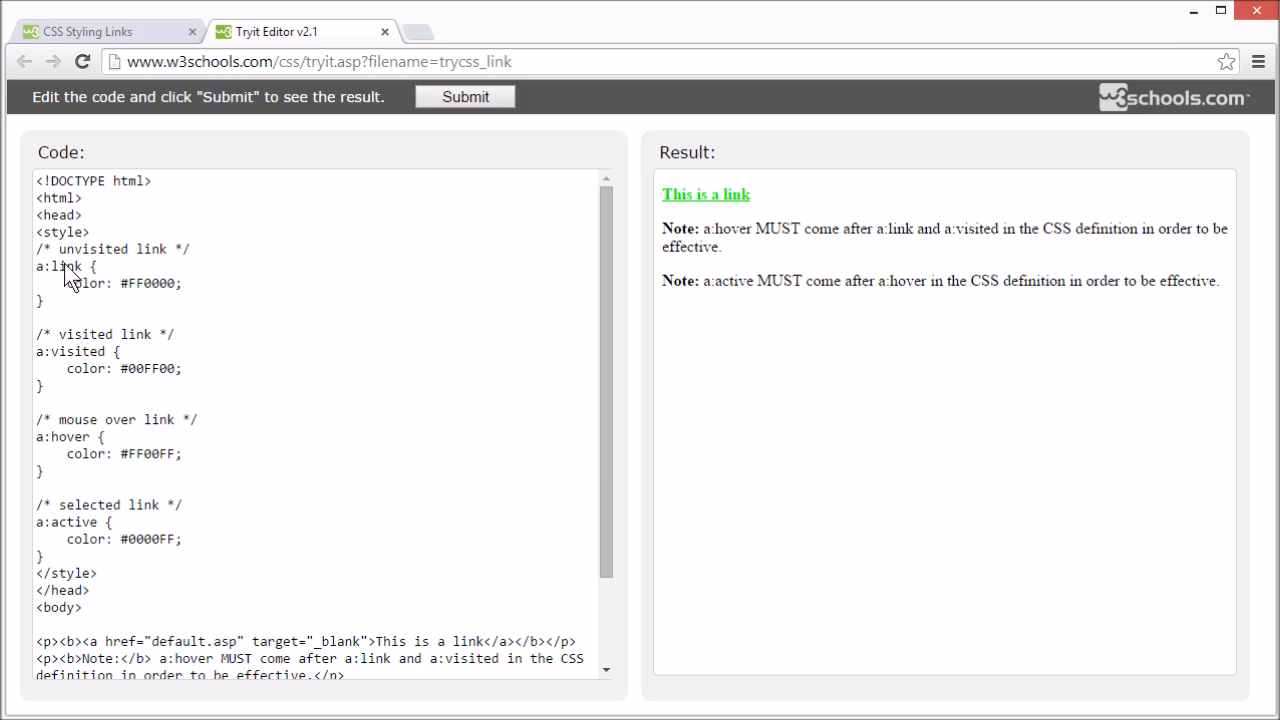
{"action": "double_click", "coordinate": [62, 266]}
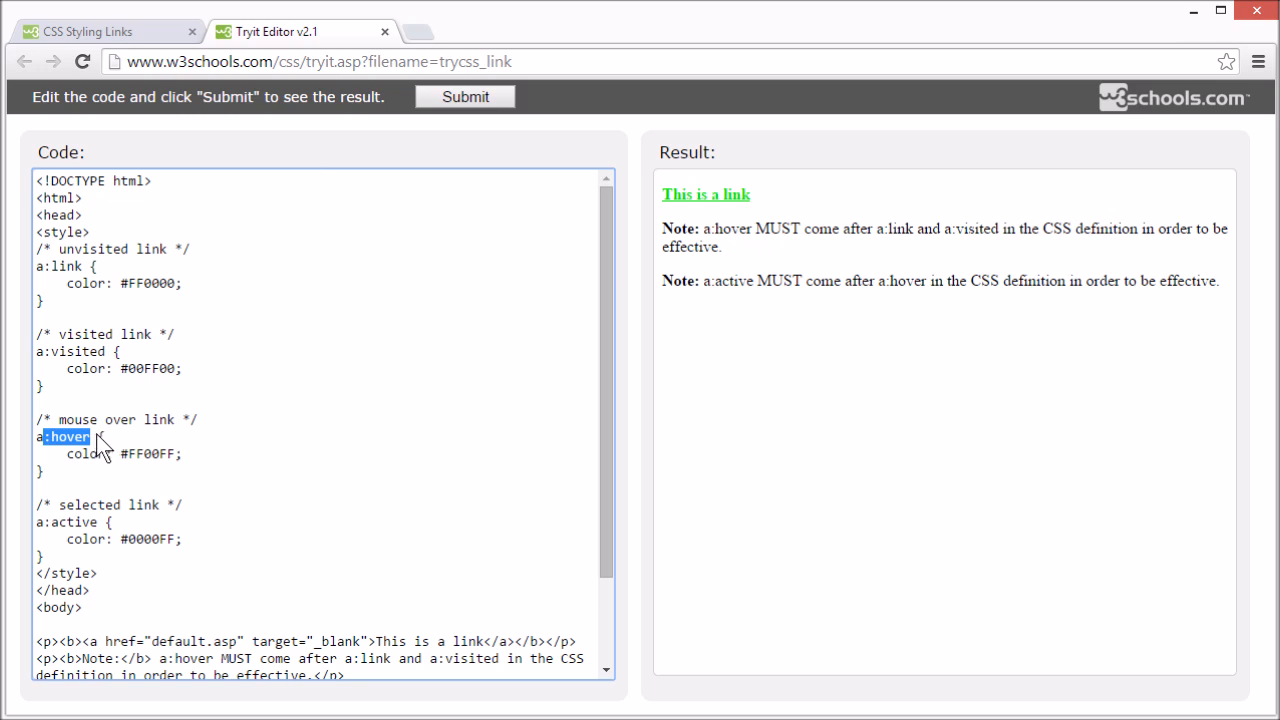
{"action": "double_click", "coordinate": [70, 520]}
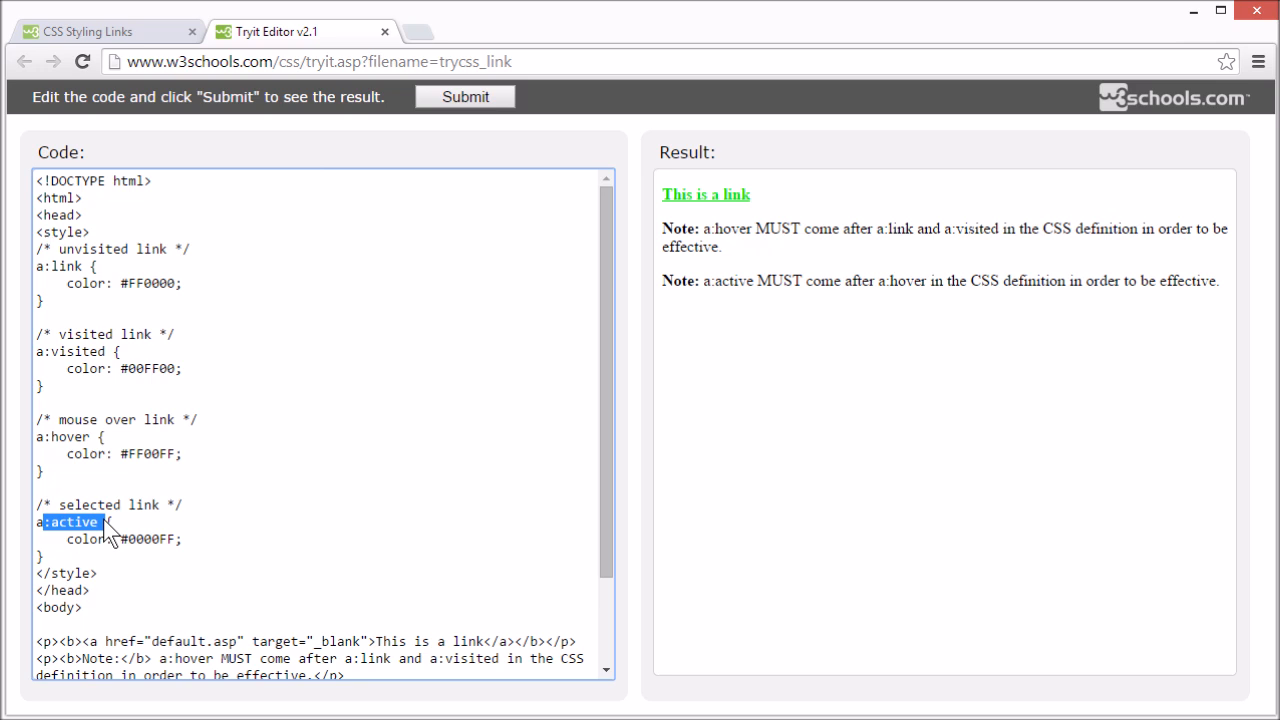
{"action": "mouse_move", "coordinate": [210, 496]}
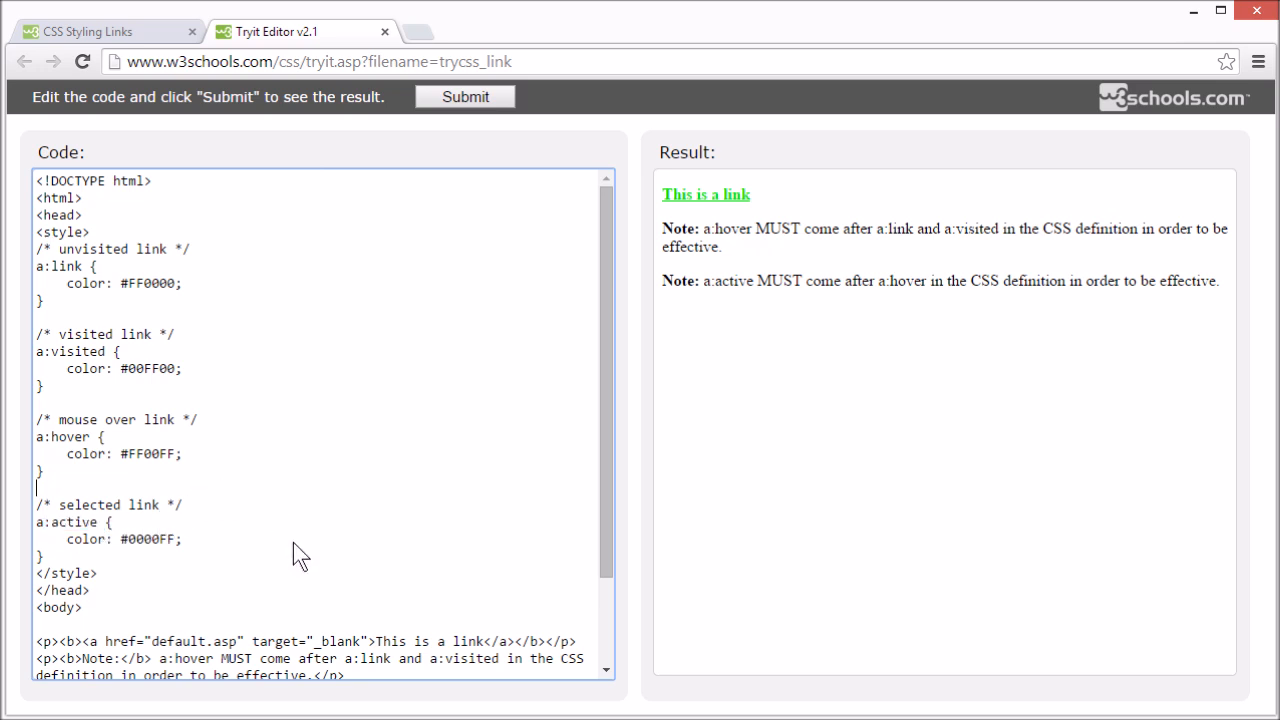
- Add a duplicate 'This is a link' paragraph pointing to example.asp and re-run the page
{"action": "scroll", "scroll_direction": "down", "scroll_amount": 3}
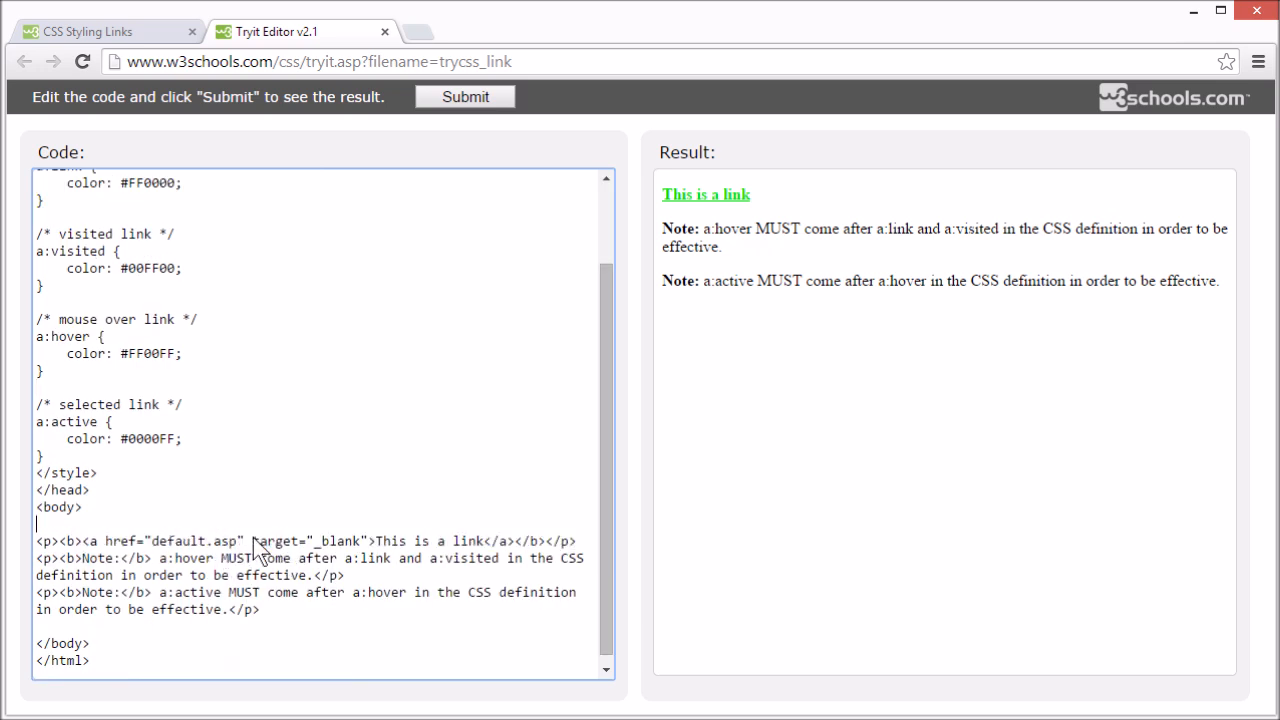
{"action": "type", "text": "<p><b><a href=\"default.asp\" target=\"_blank\">This is a link</a></b></p>"}
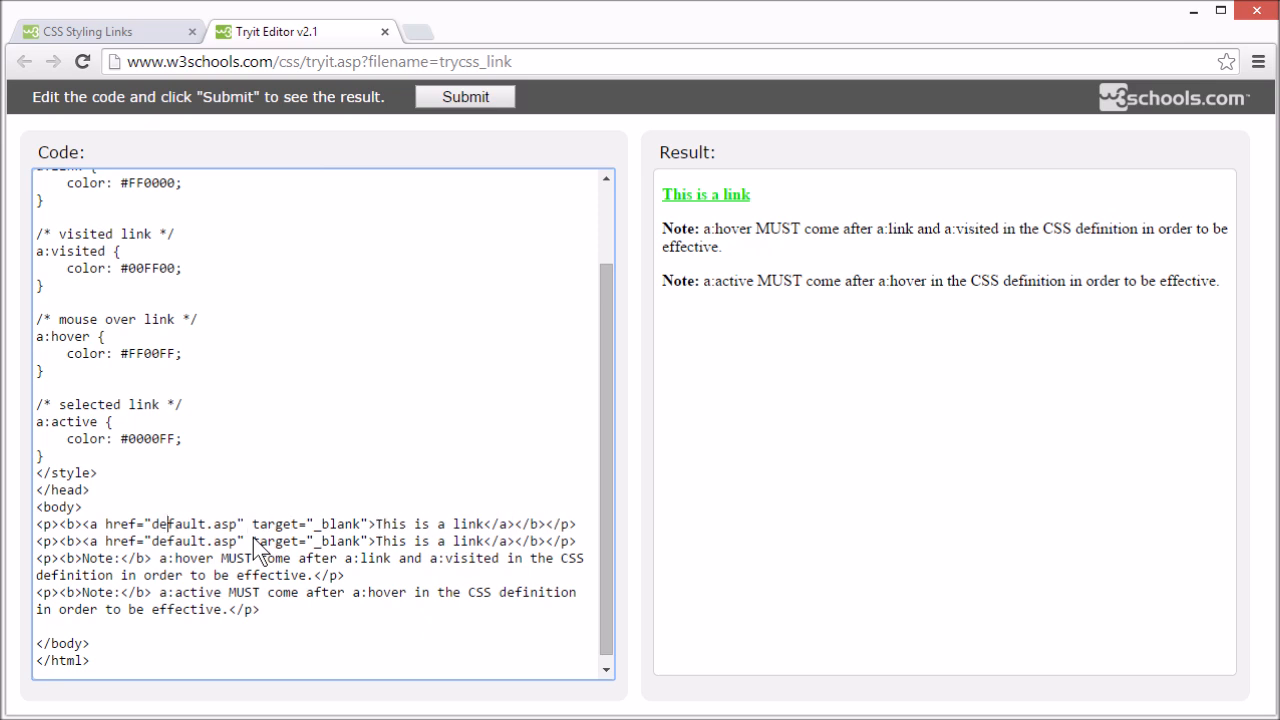
{"action": "type", "text": "examop"}
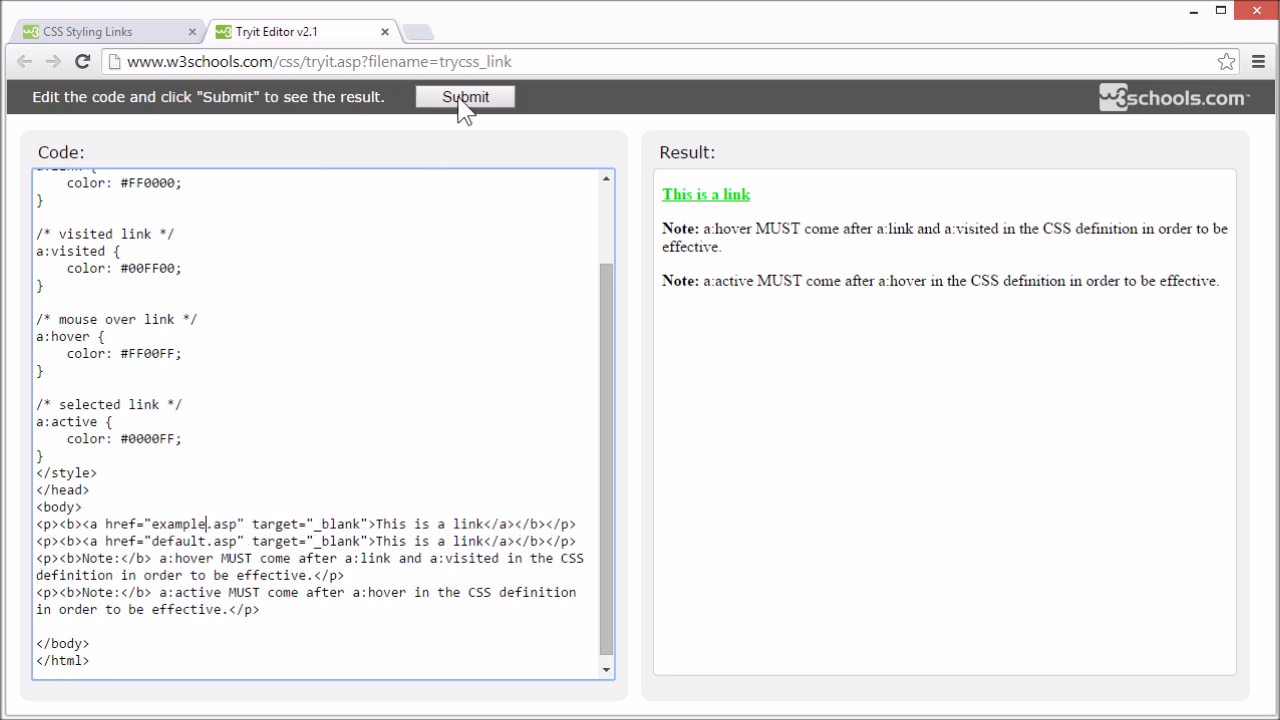
{"action": "left_click", "coordinate": [464, 96]}
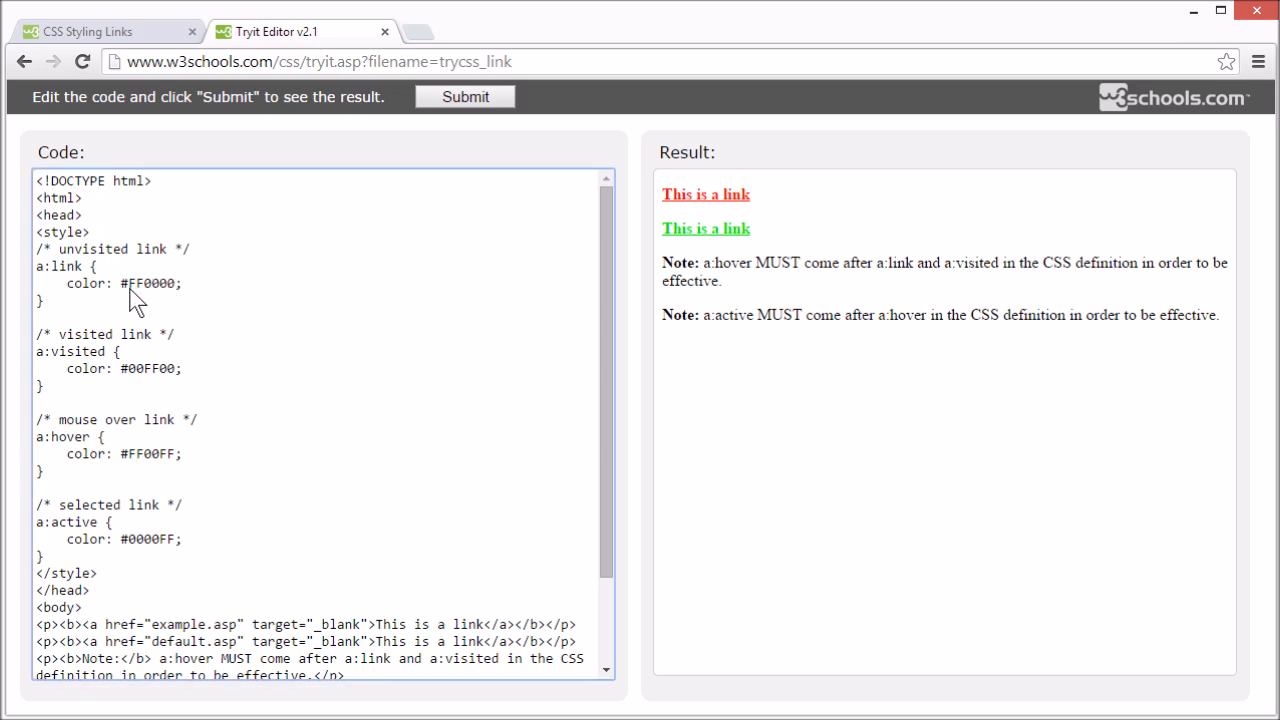
- Replace the a:link colour #FF0000 with blue
{"action": "double_click", "coordinate": [148, 284]}
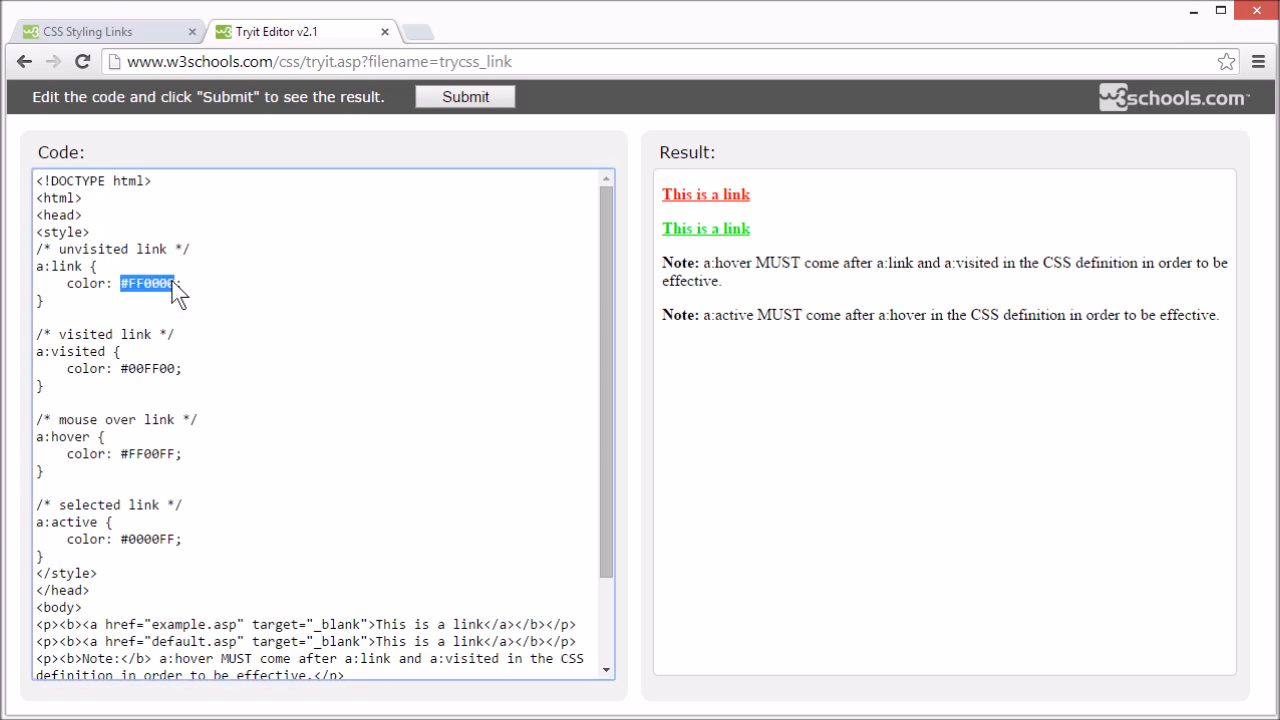
{"action": "mouse_move", "coordinate": [348, 312]}
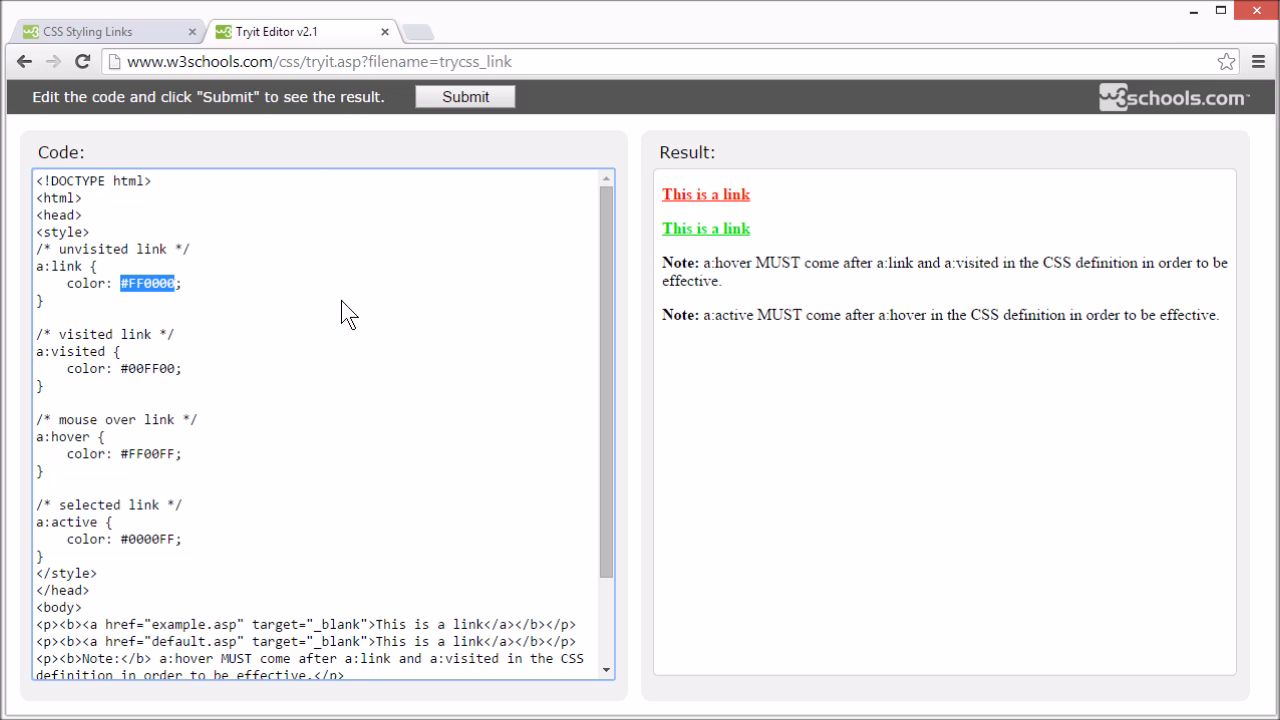
{"action": "type", "text": "blue"}
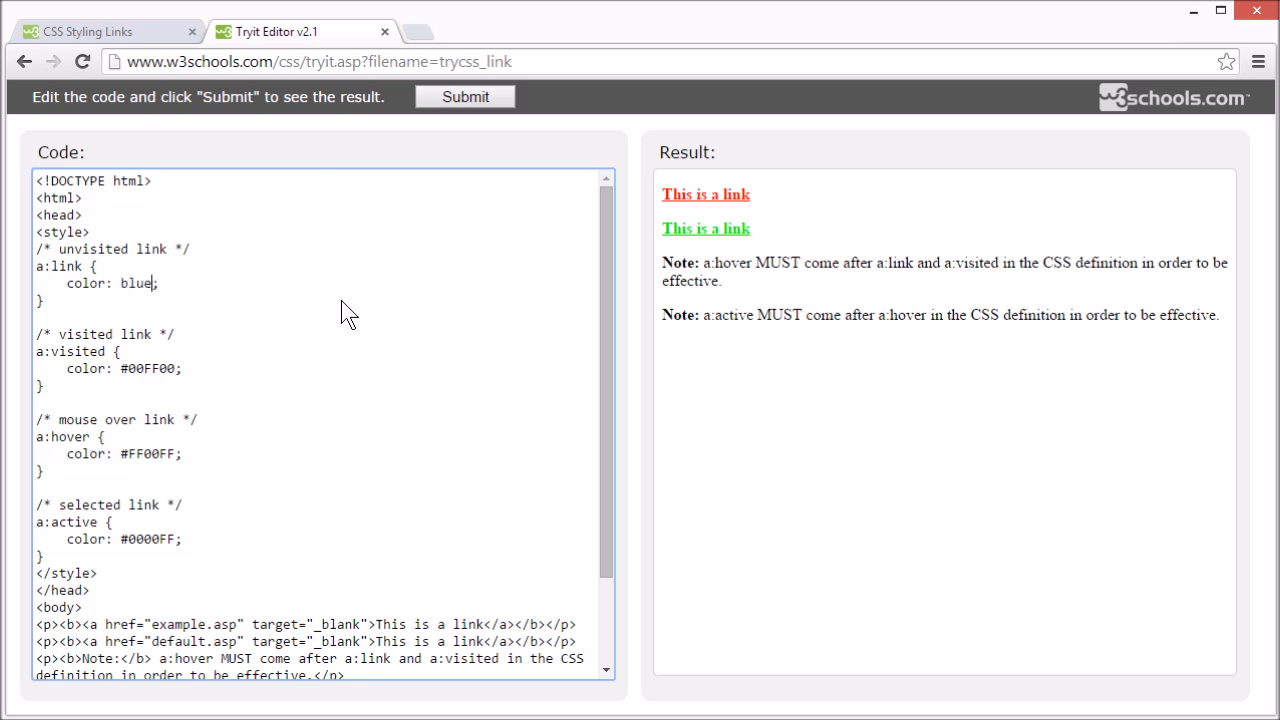
{"action": "mouse_move", "coordinate": [370, 264]}
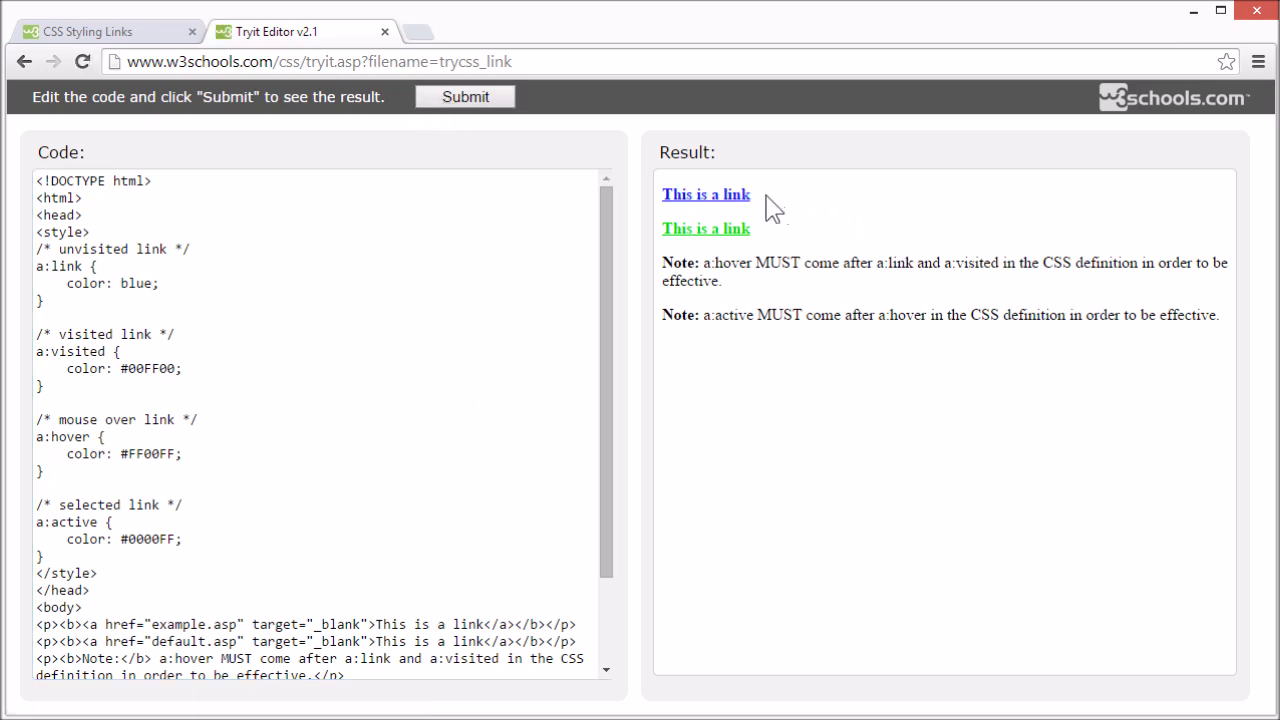
{"action": "mouse_move", "coordinate": [804, 410]}
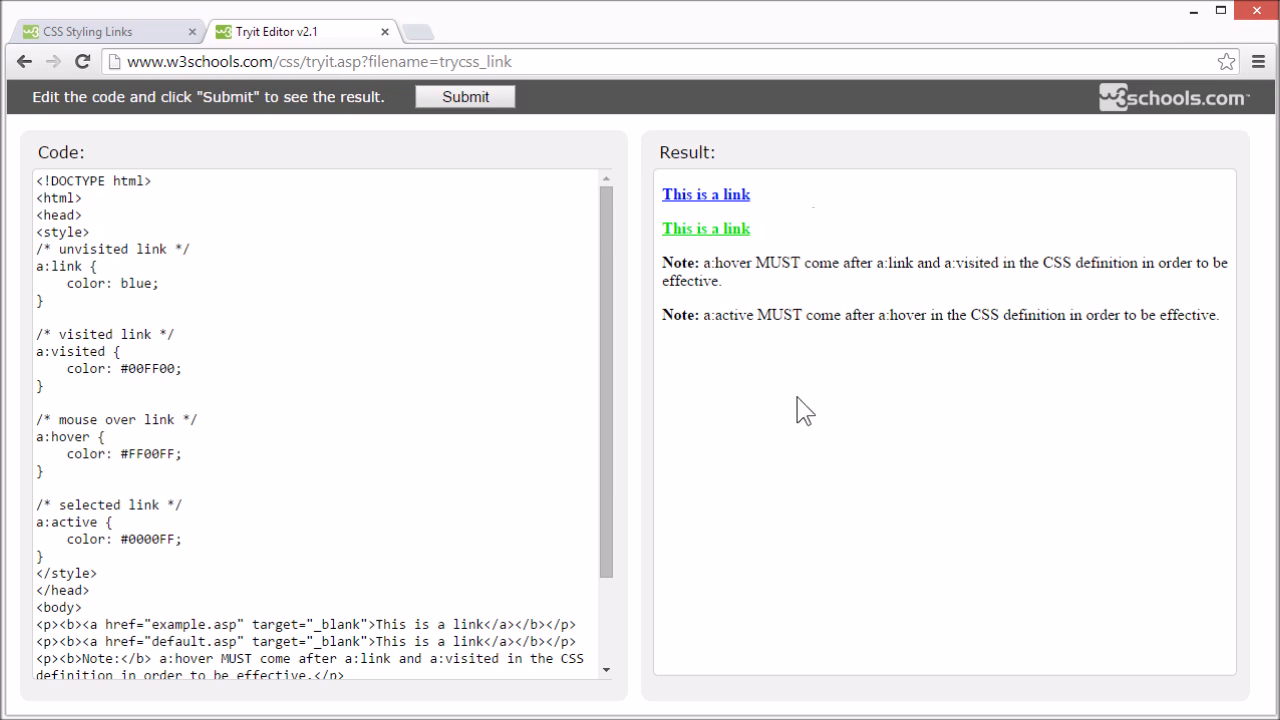
- Change the a:visited colour to red and re-run to show a blue link above a red one
{"action": "left_click", "coordinate": [122, 368]}
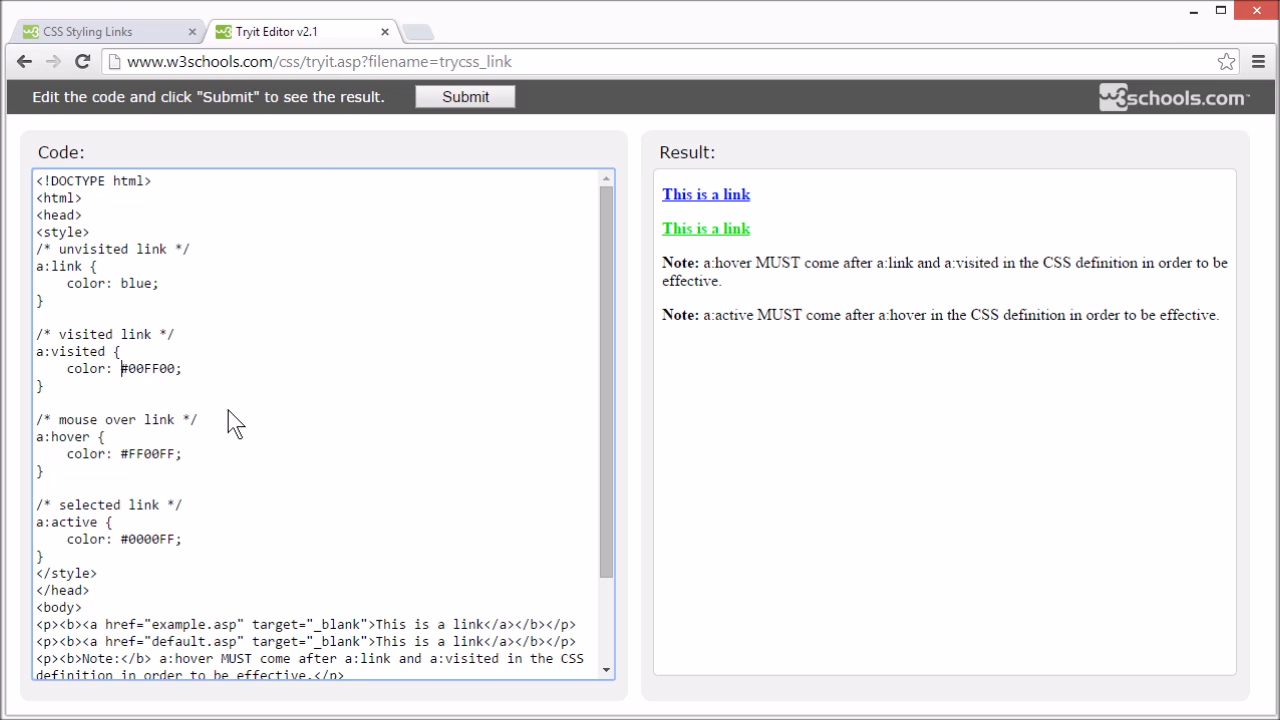
{"action": "type", "text": "red"}
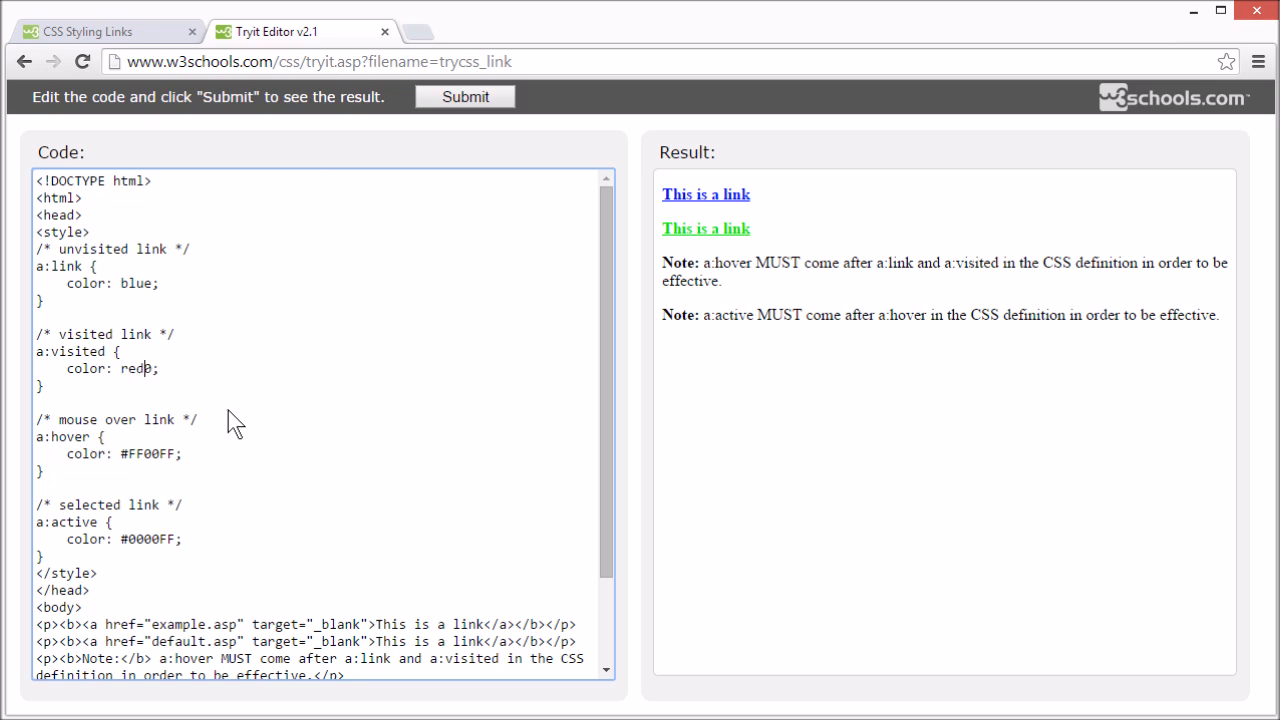
{"action": "left_click", "coordinate": [464, 96]}
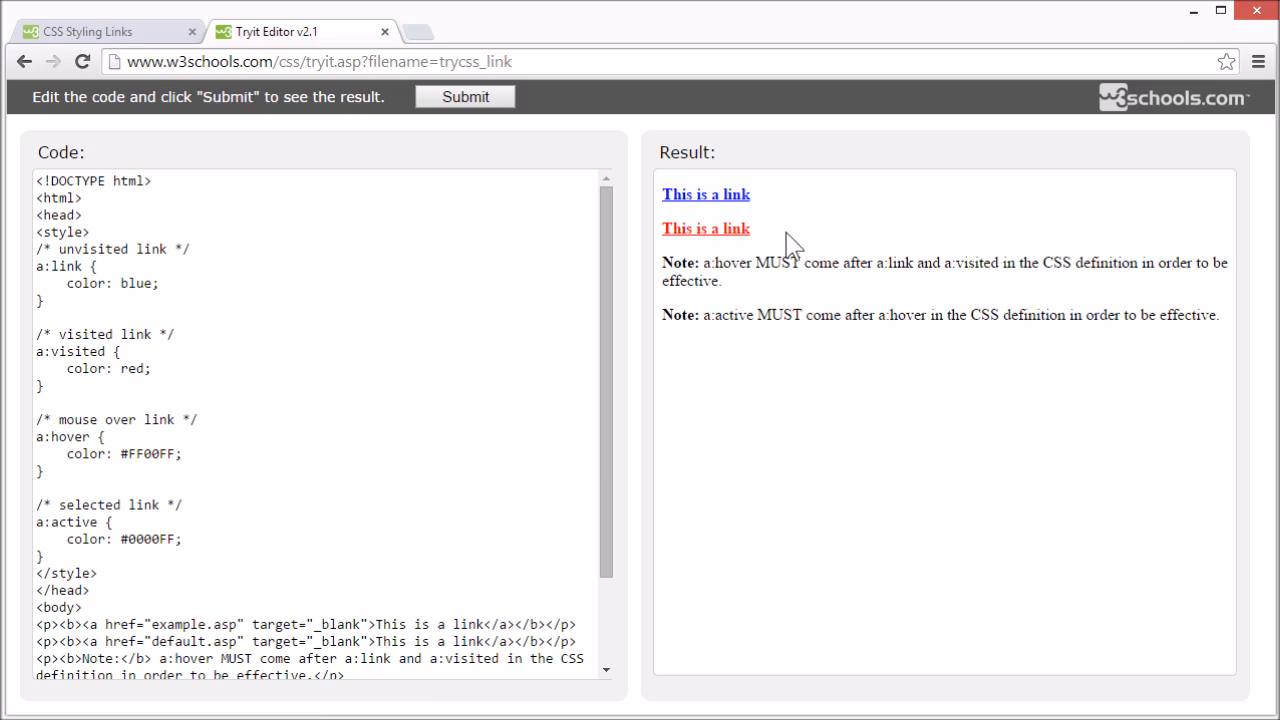
{"action": "mouse_move", "coordinate": [130, 468]}
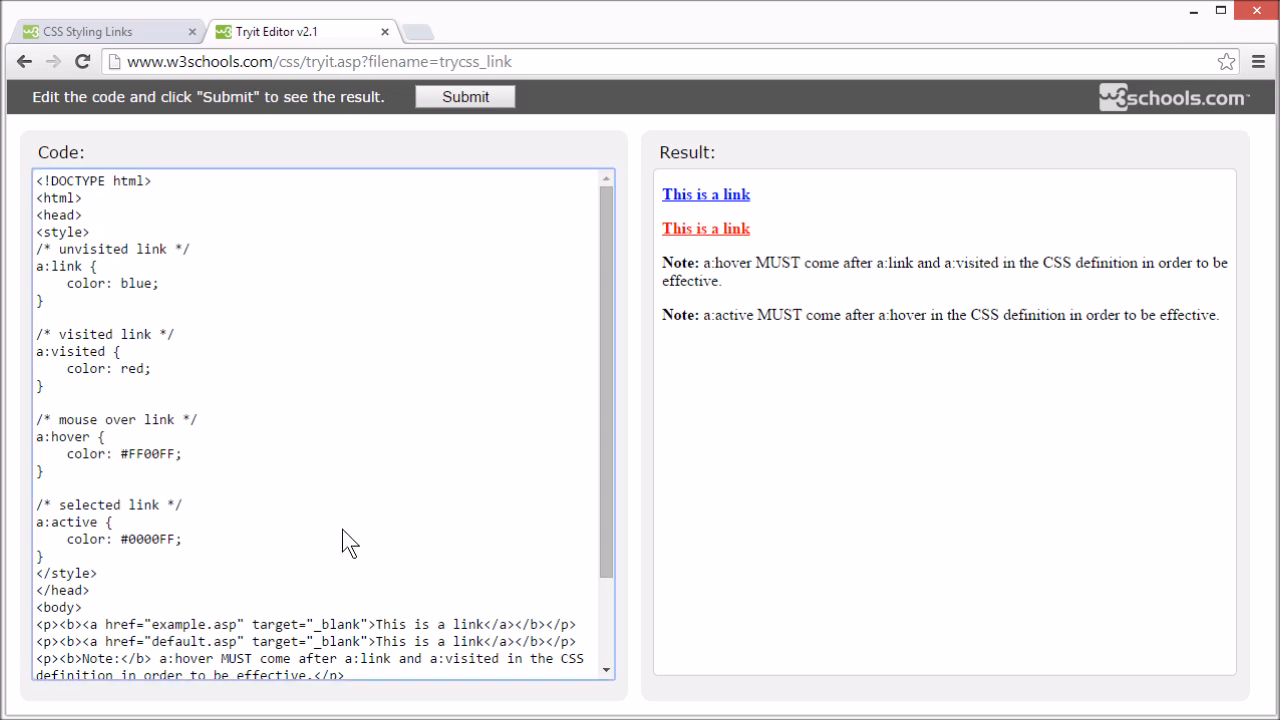
- Change the a:hover colour to orange
{"action": "type", "text": "orange"}
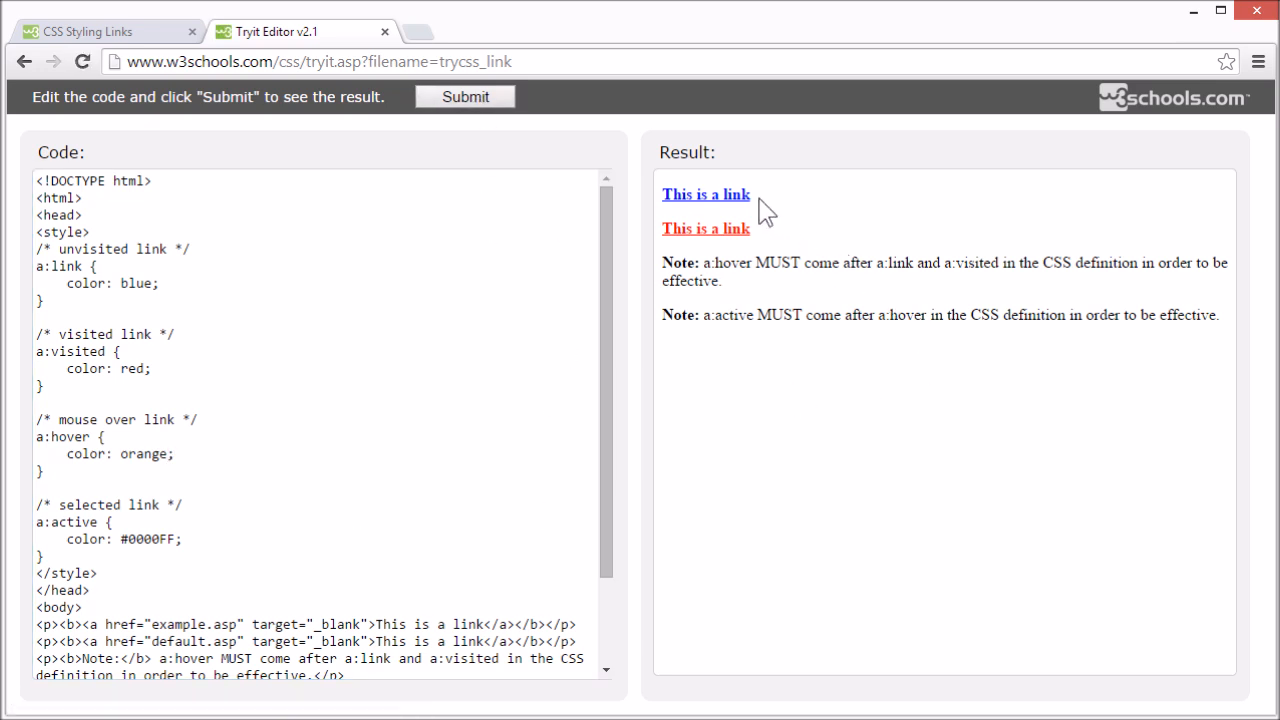
{"action": "mouse_move", "coordinate": [704, 194]}
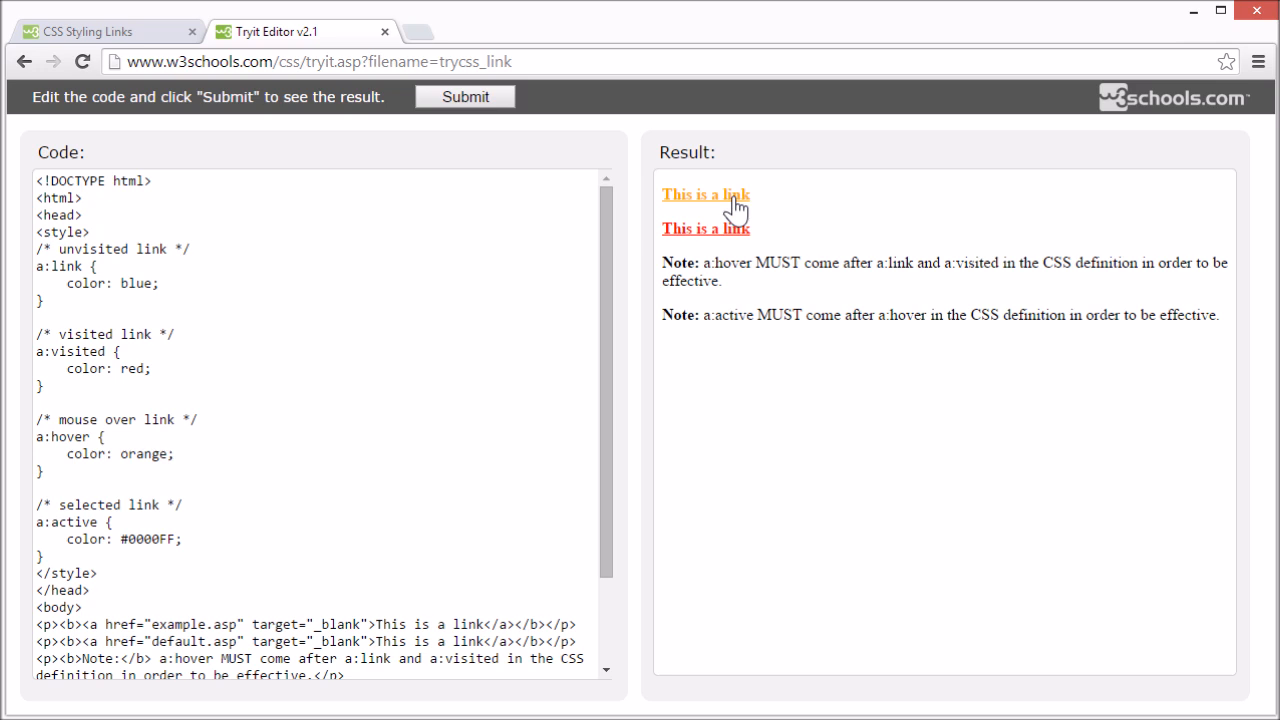
{"action": "mouse_move", "coordinate": [734, 244]}
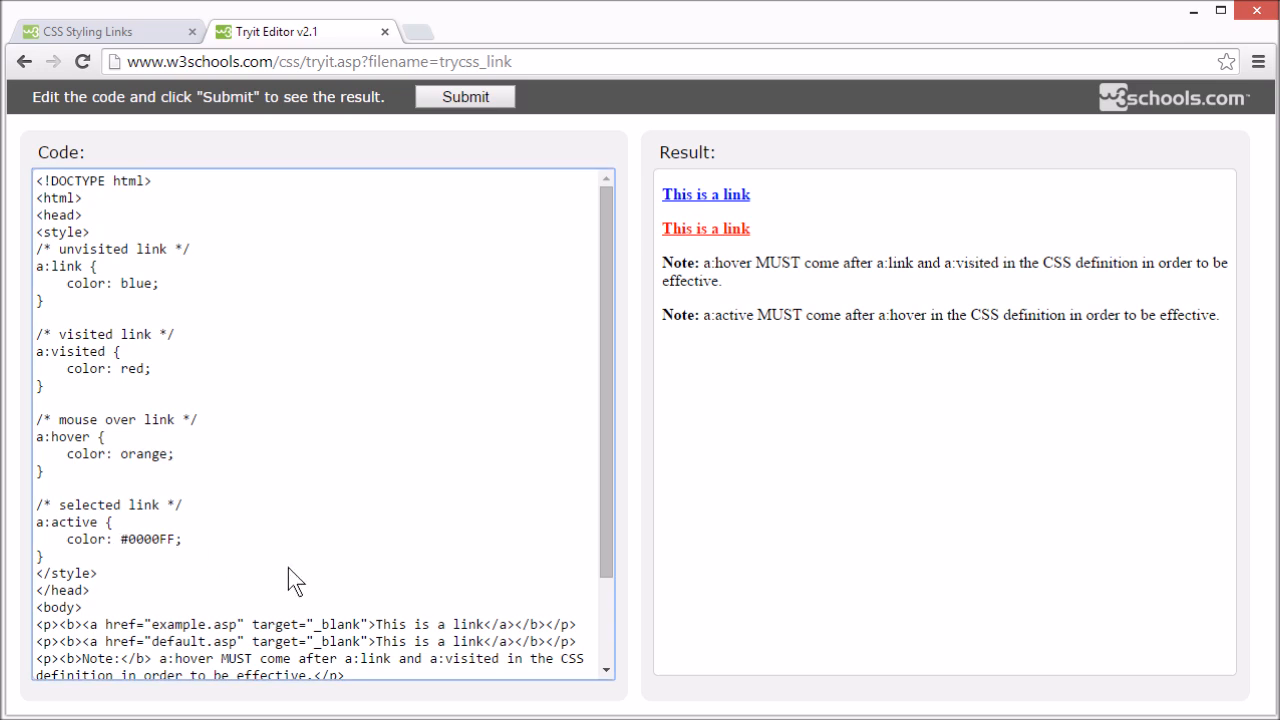
- Change the a:active colour to green
{"action": "type", "text": "green"}
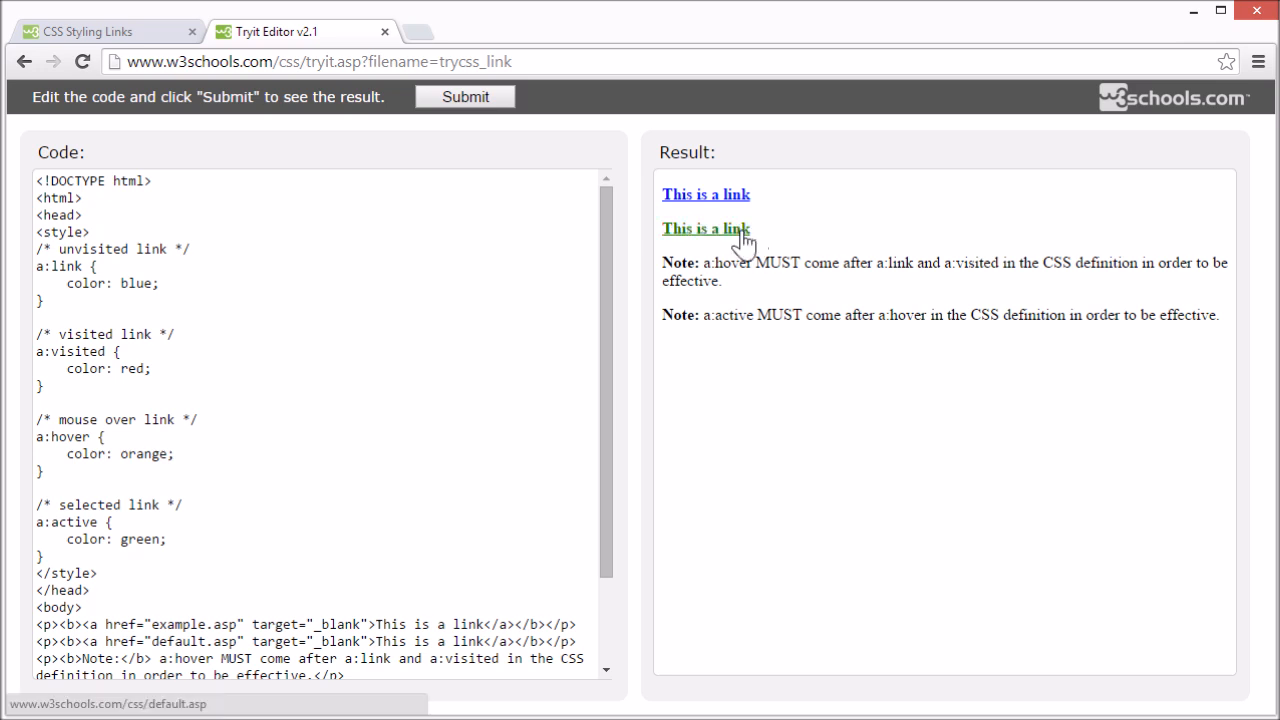
{"action": "mouse_move", "coordinate": [584, 44]}
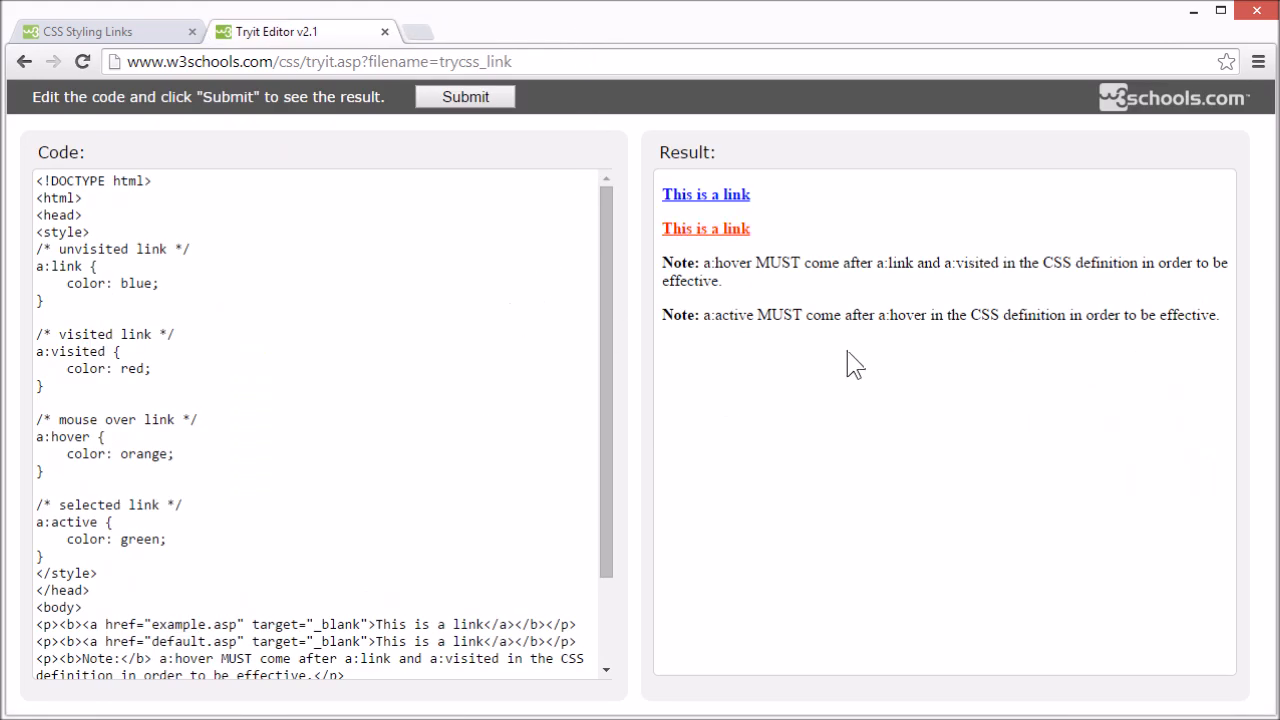
{"action": "mouse_move", "coordinate": [860, 372]}
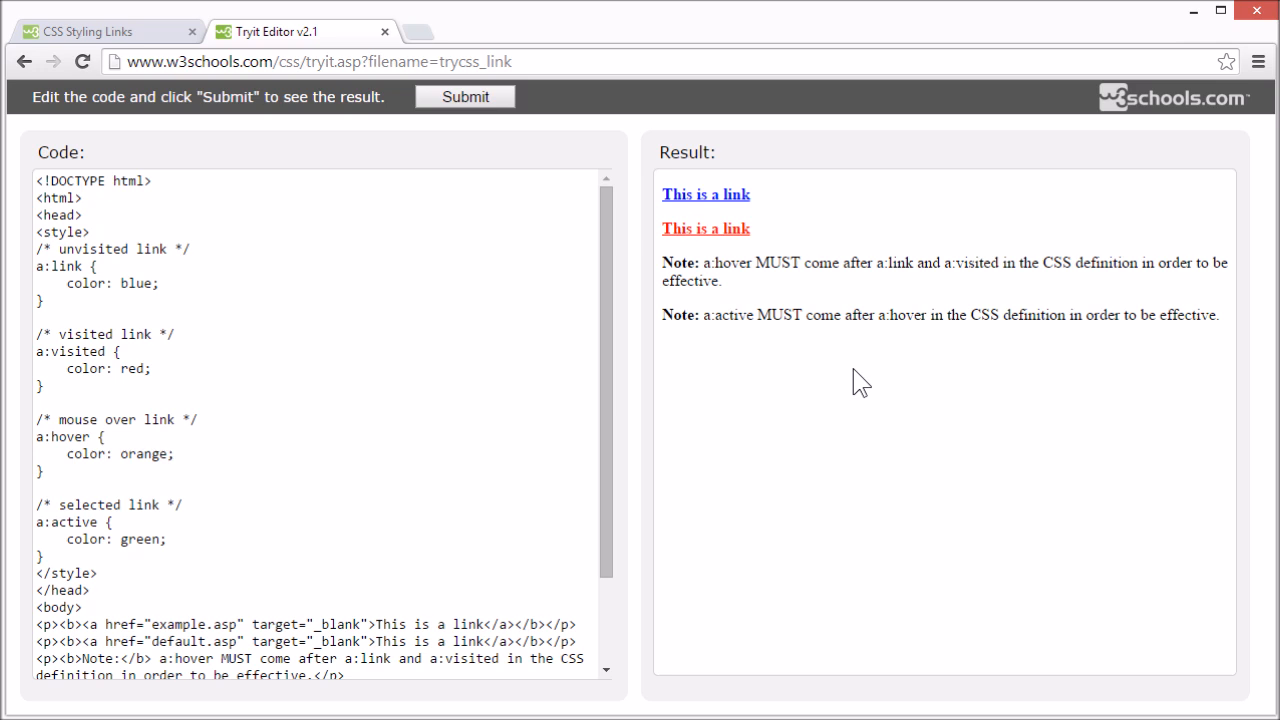
{"action": "mouse_move", "coordinate": [56, 444]}
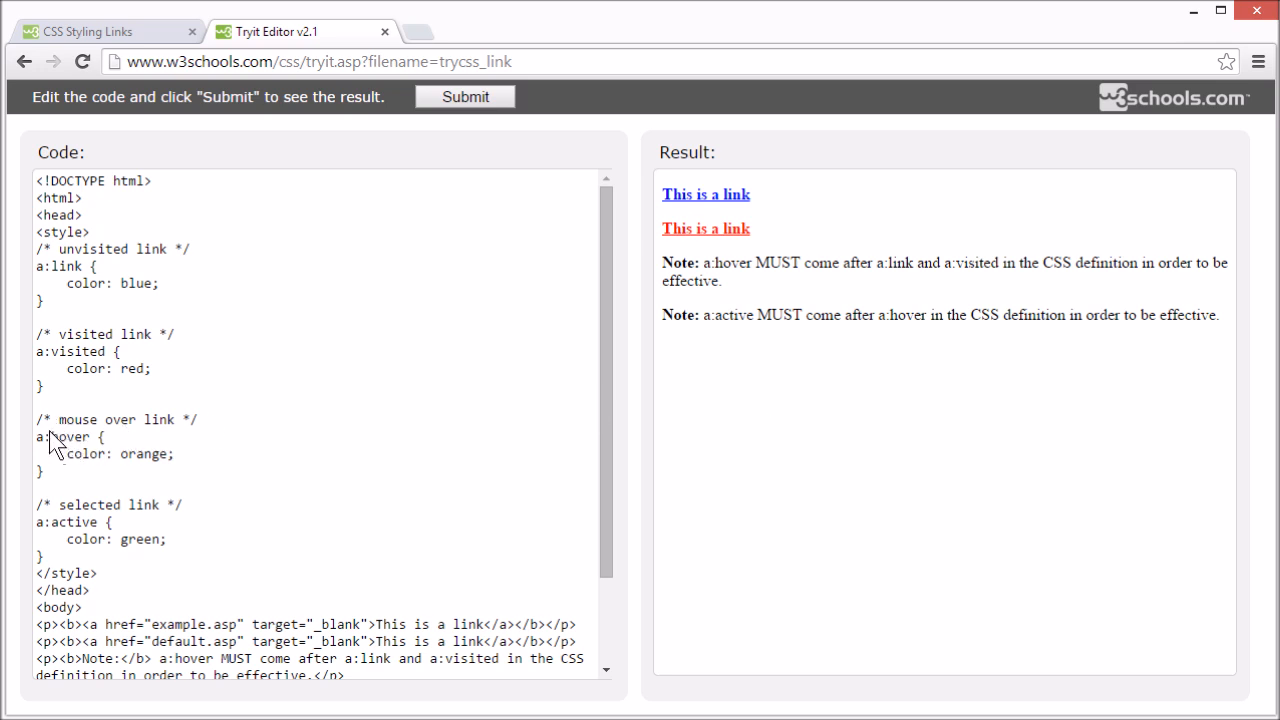
- Point out the a:hover and a:active selectors, then scroll the tutorial to the Text Decoration example
{"action": "double_click", "coordinate": [60, 436]}
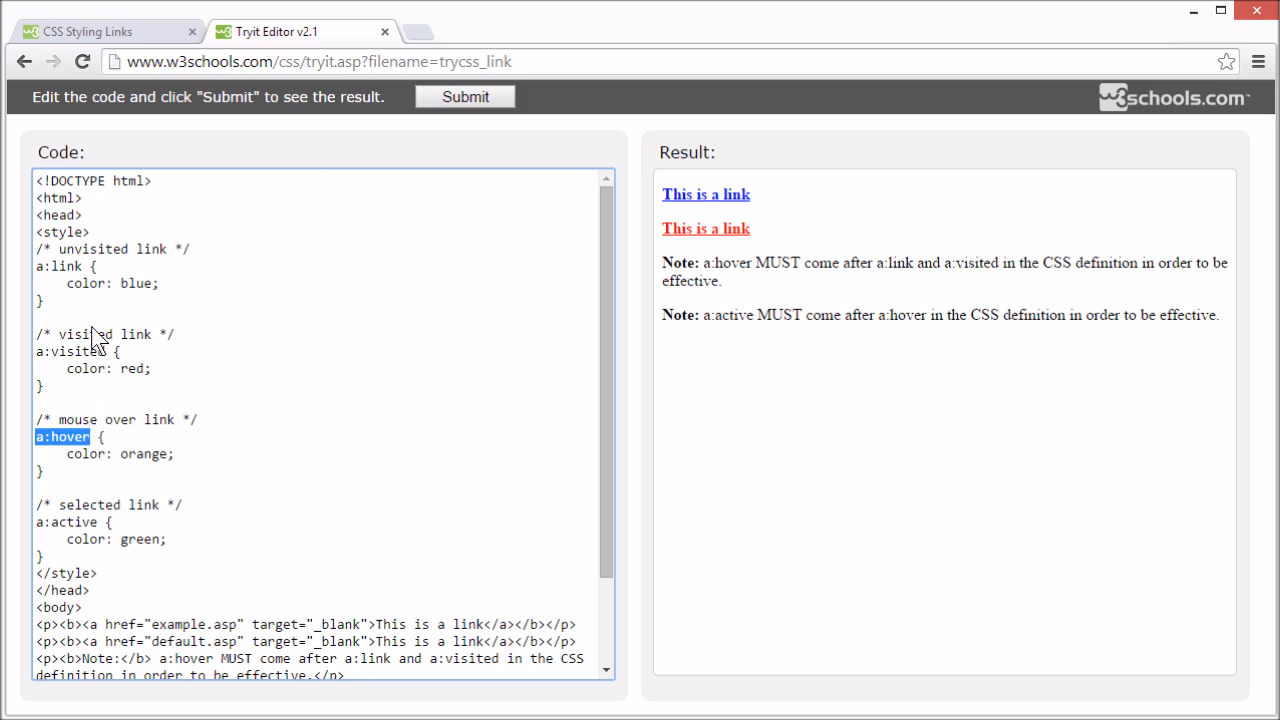
{"action": "mouse_move", "coordinate": [78, 360]}
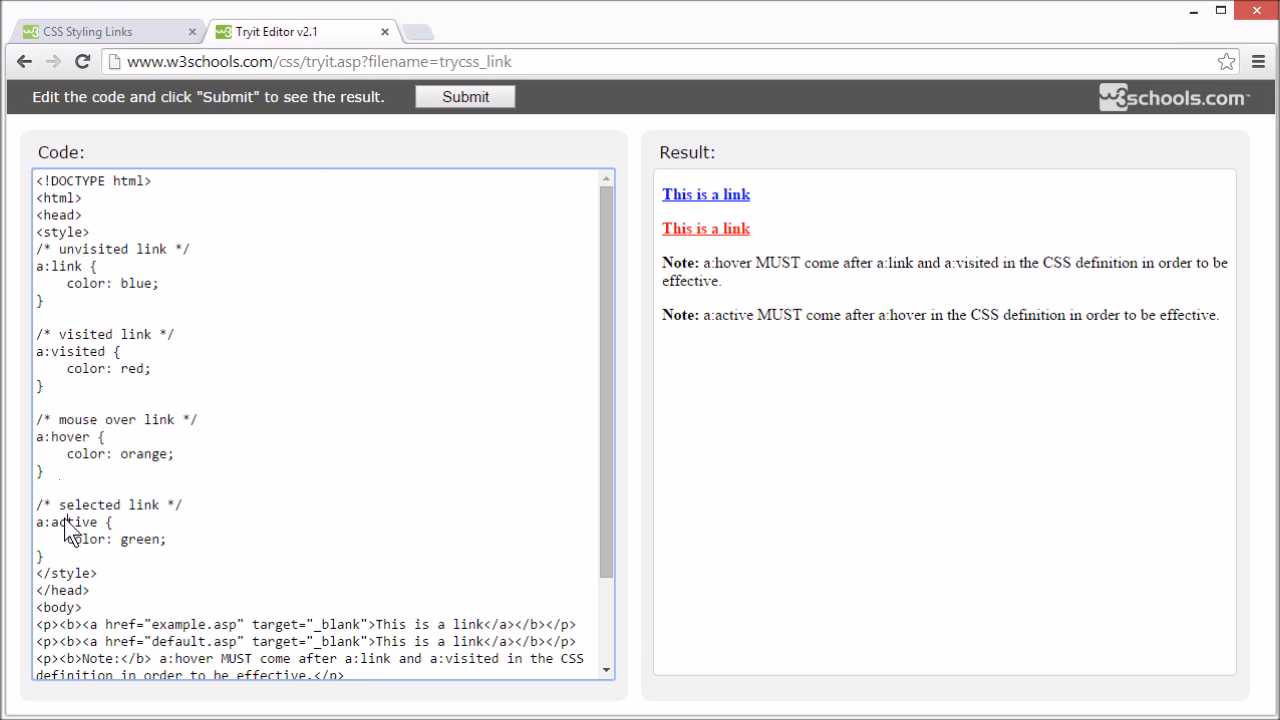
{"action": "double_click", "coordinate": [68, 522]}
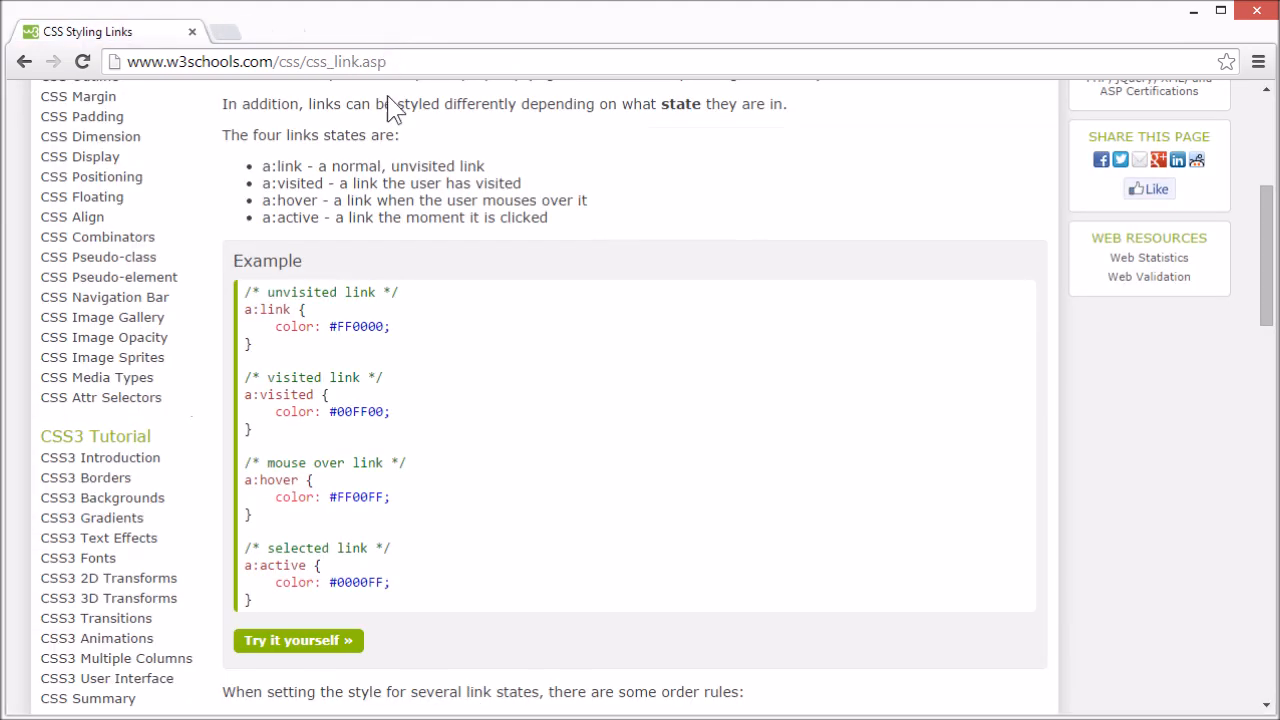
{"action": "scroll", "scroll_direction": "down", "scroll_amount": 3}
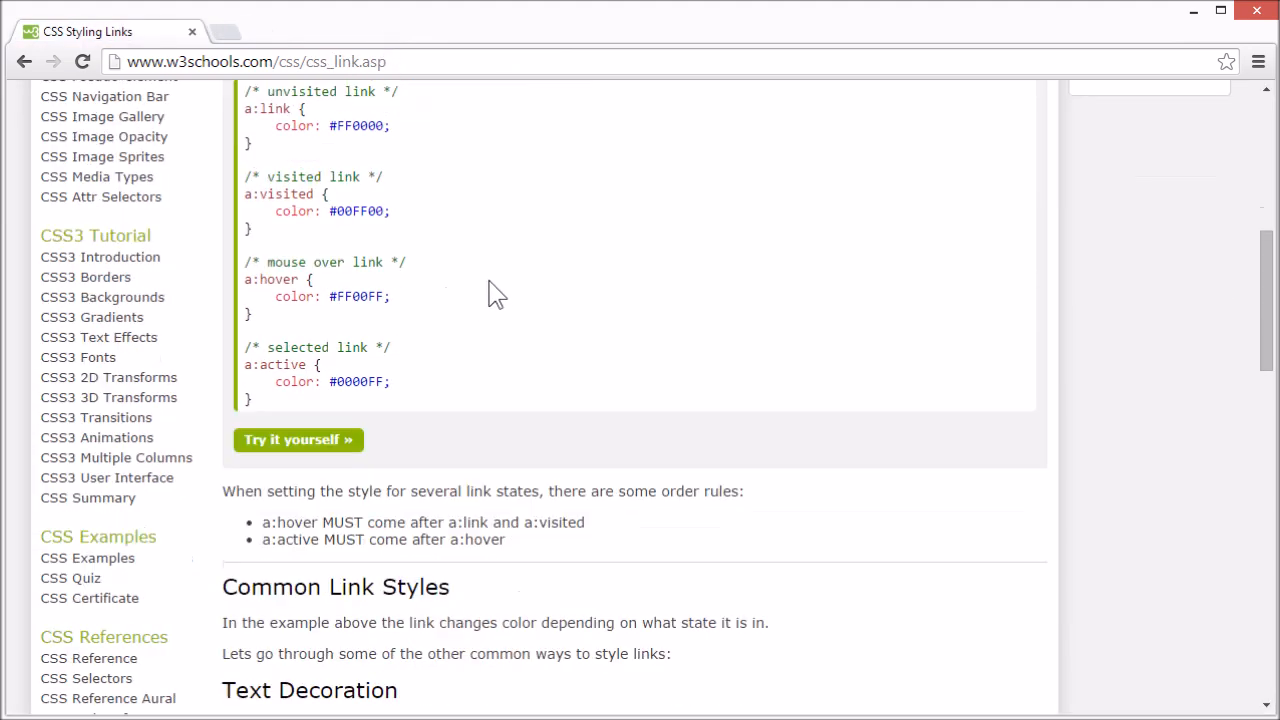
{"action": "scroll", "scroll_direction": "down", "scroll_amount": 3}
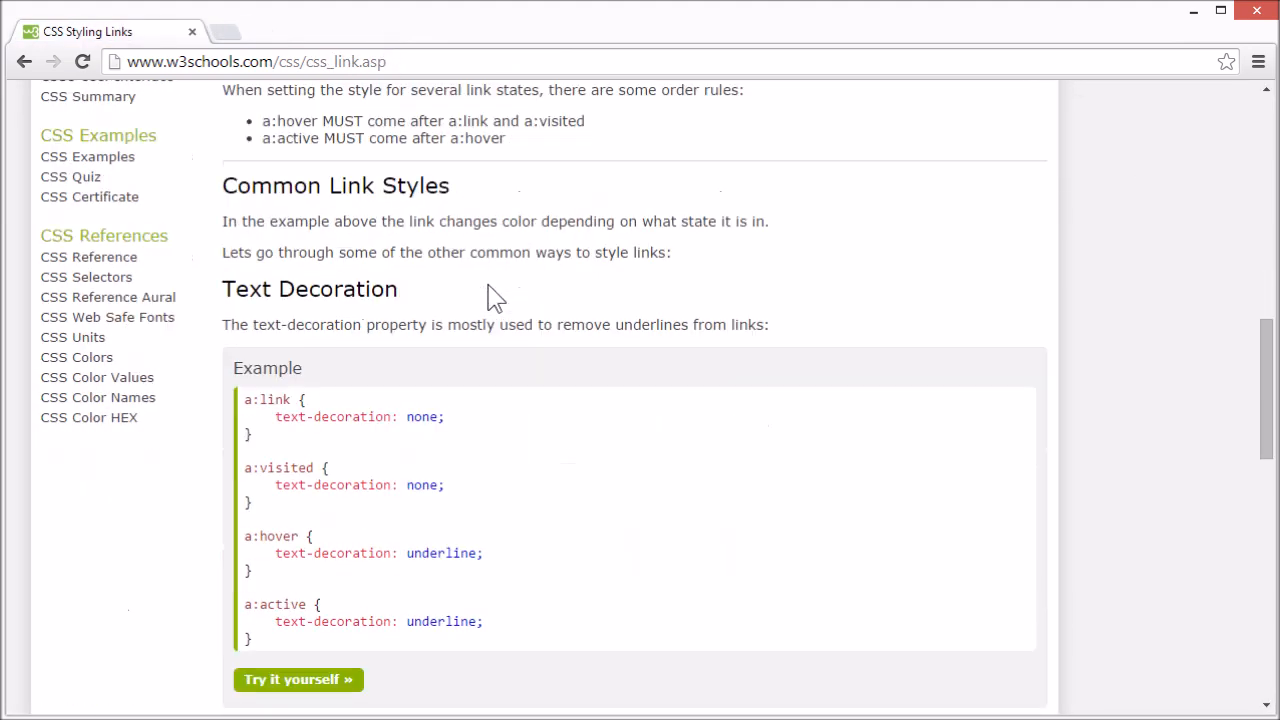
{"action": "mouse_move", "coordinate": [444, 330]}
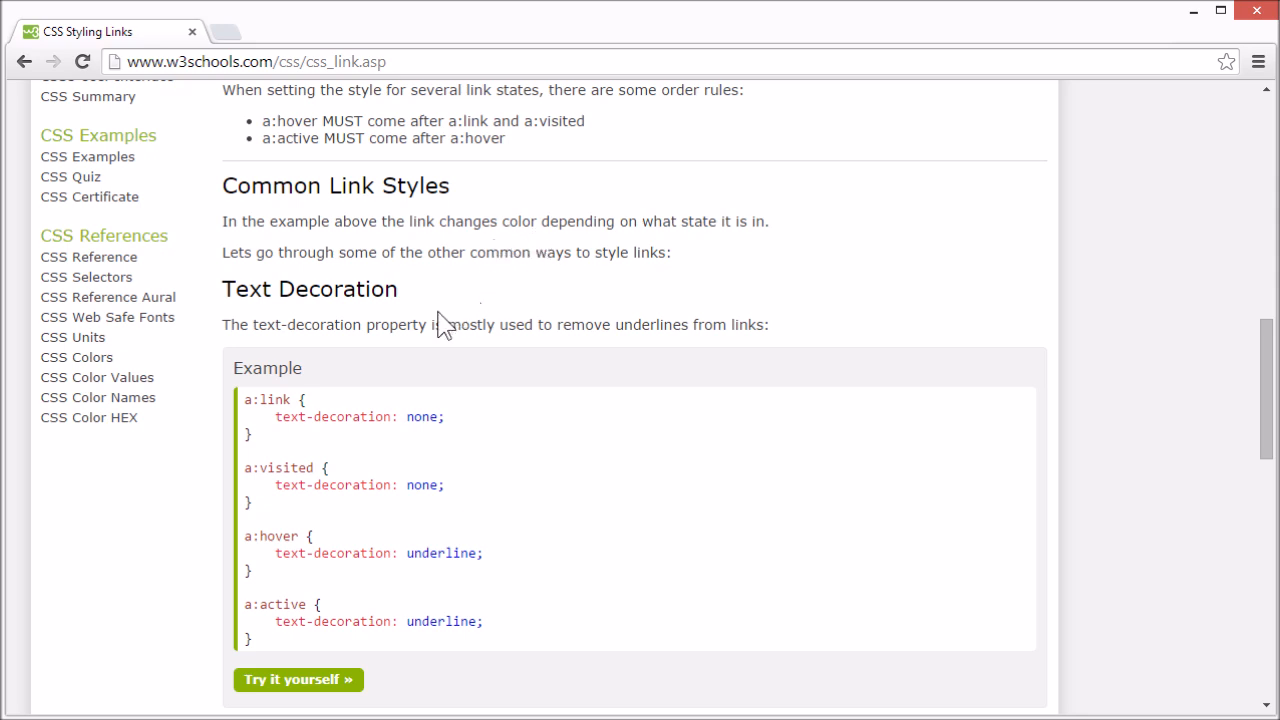
{"action": "mouse_move", "coordinate": [380, 340]}
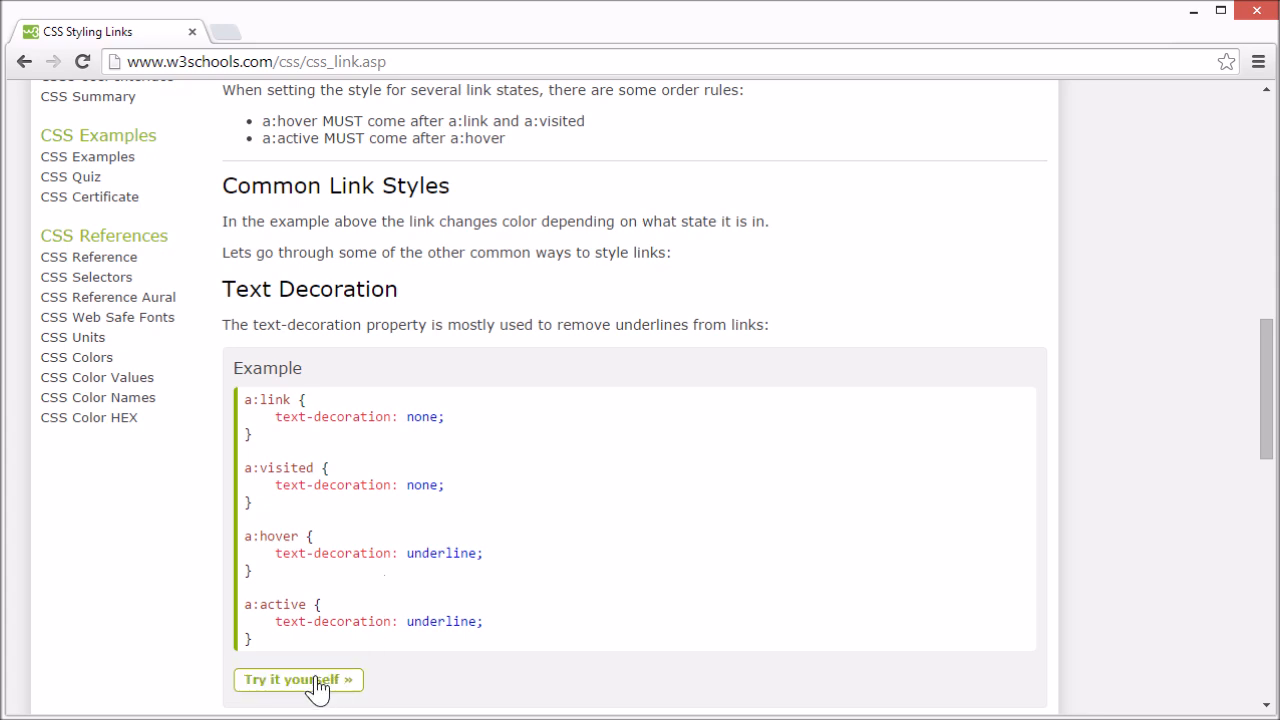
- Try the Text Decoration example live, close that demo, and scroll to the Background Color example
{"action": "left_click", "coordinate": [296, 680]}
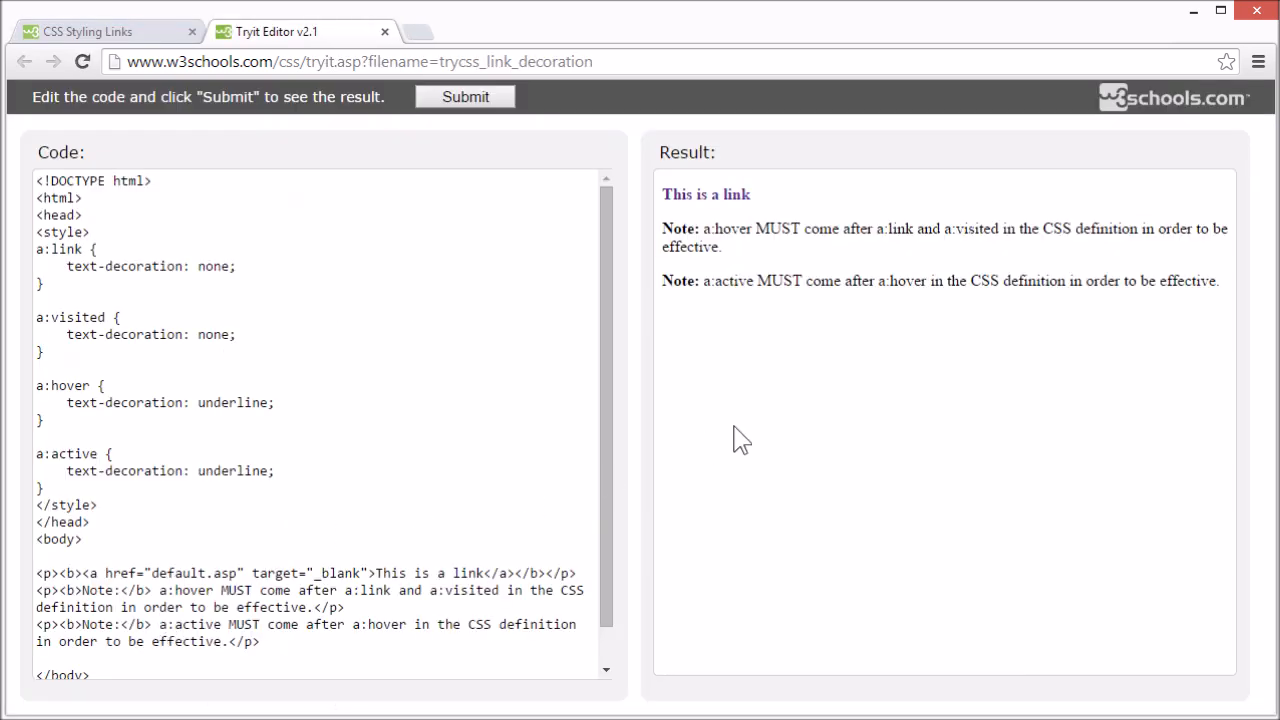
{"action": "mouse_move", "coordinate": [790, 264]}
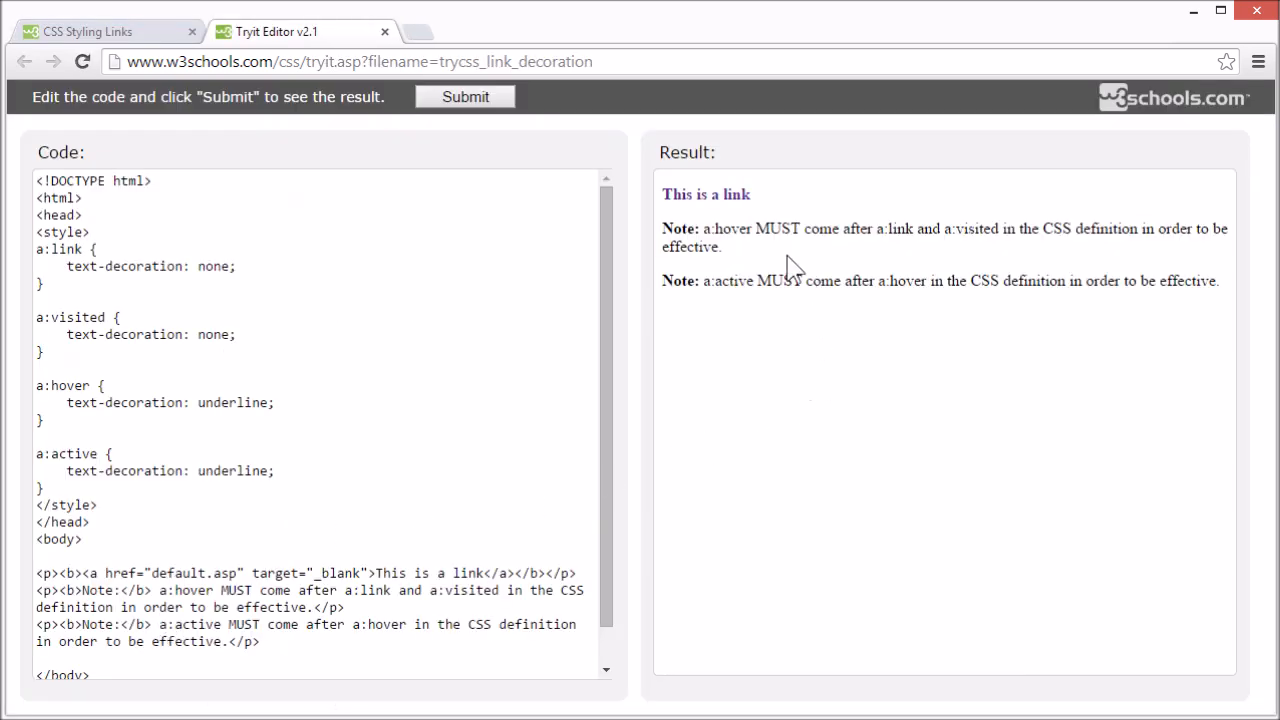
{"action": "mouse_move", "coordinate": [784, 208]}
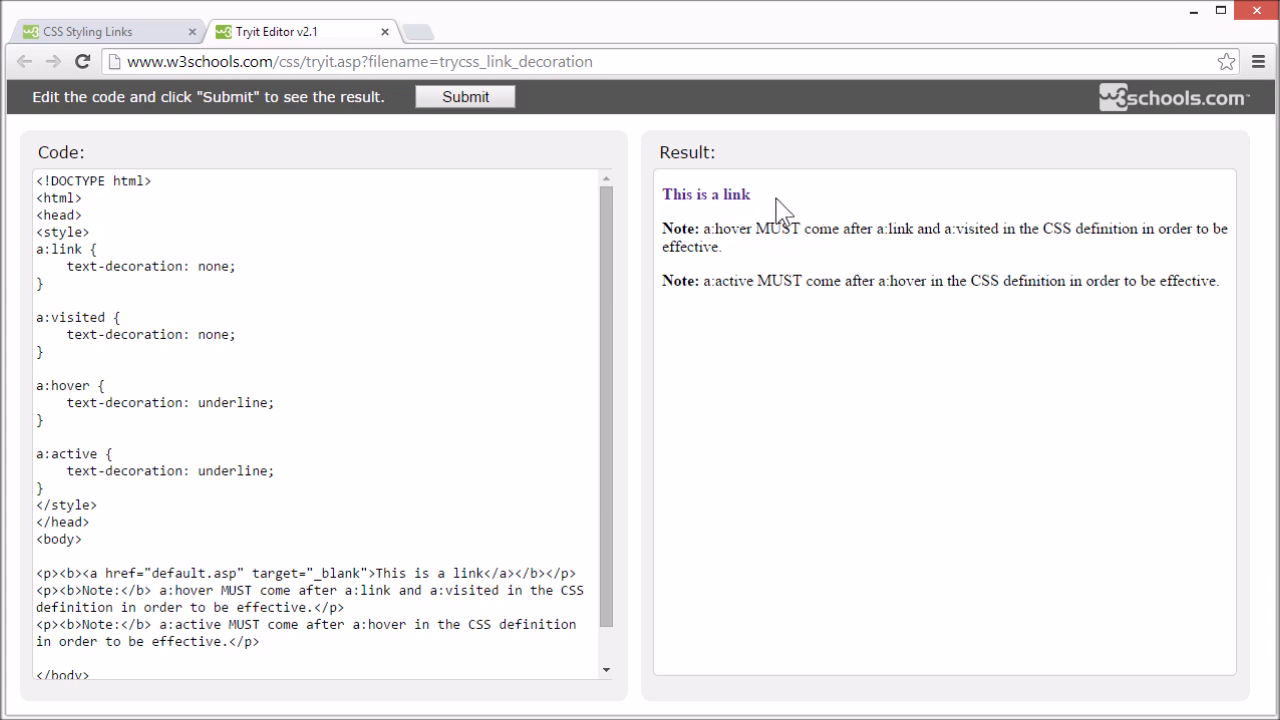
{"action": "mouse_move", "coordinate": [720, 196]}
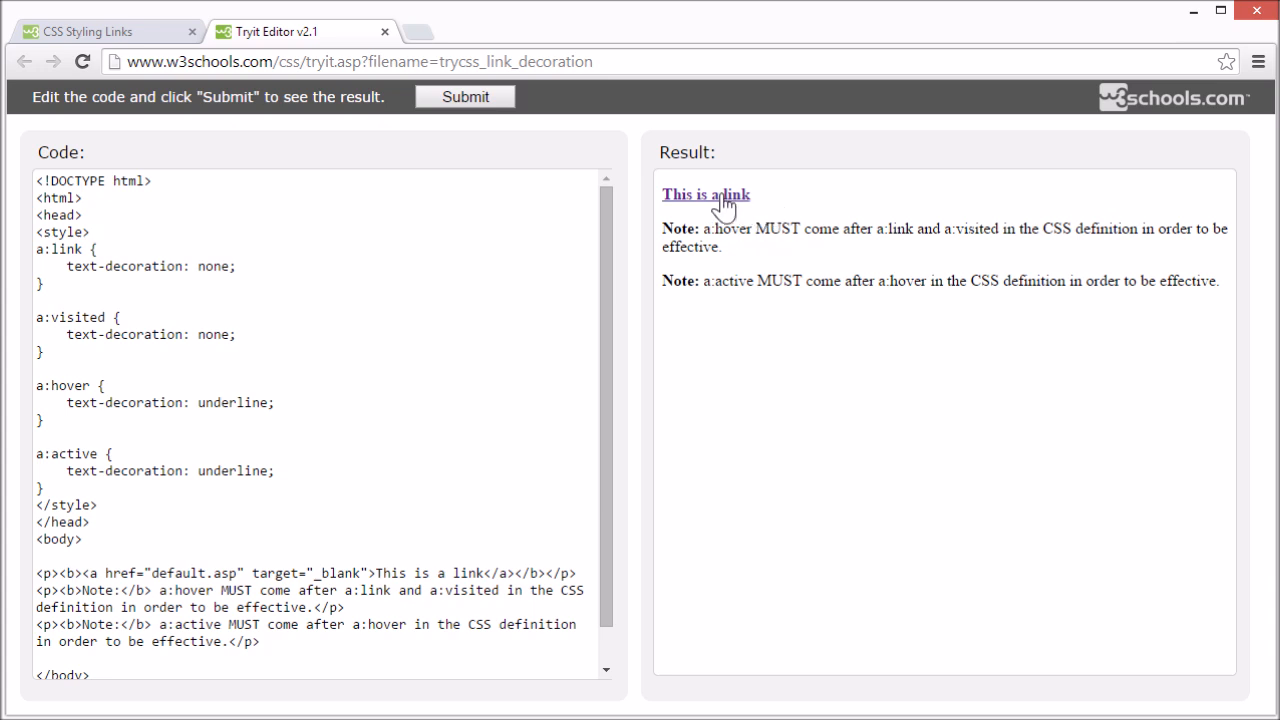
{"action": "mouse_move", "coordinate": [252, 452]}
{"action": "type", "text": "-through"}
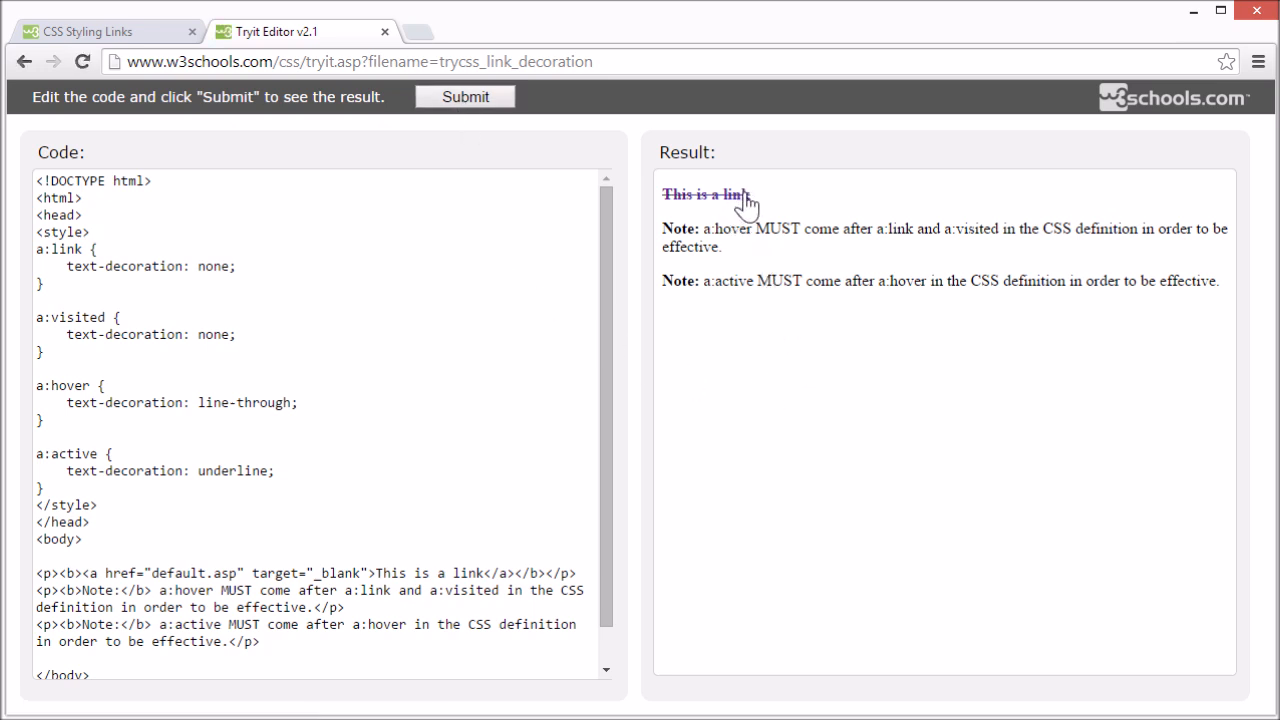
{"action": "mouse_move", "coordinate": [752, 244]}
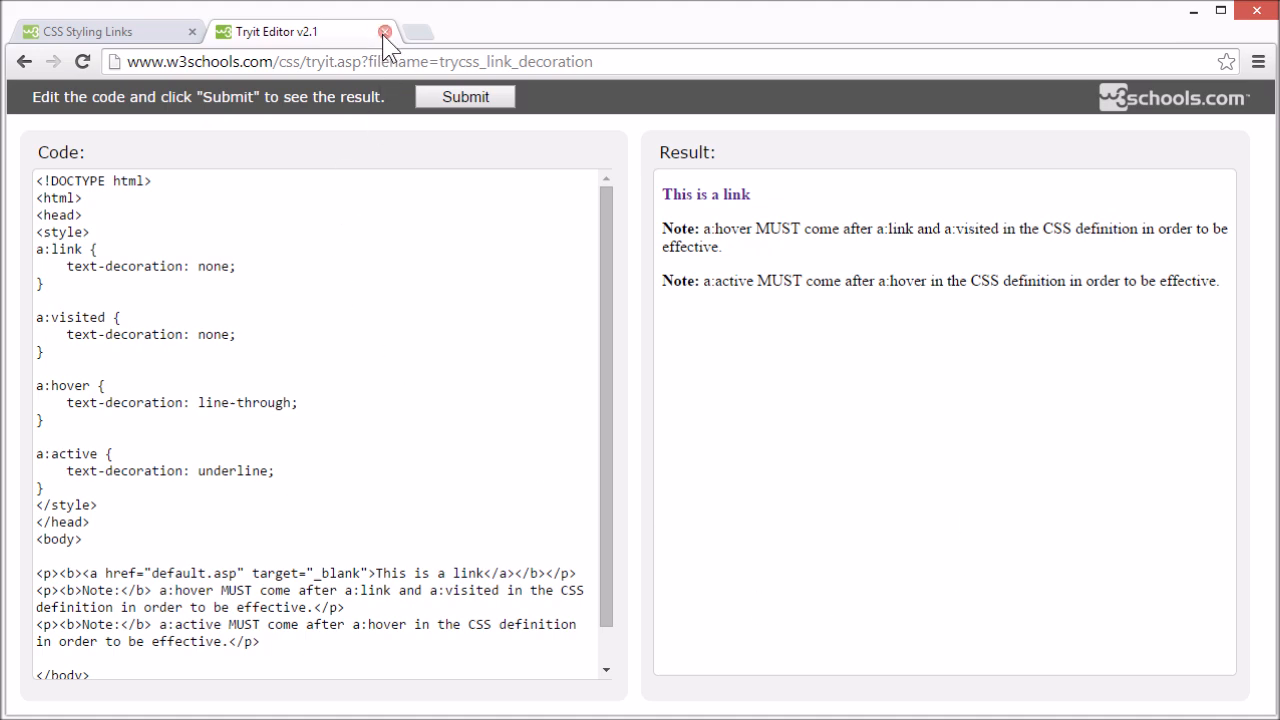
{"action": "left_click", "coordinate": [384, 32]}
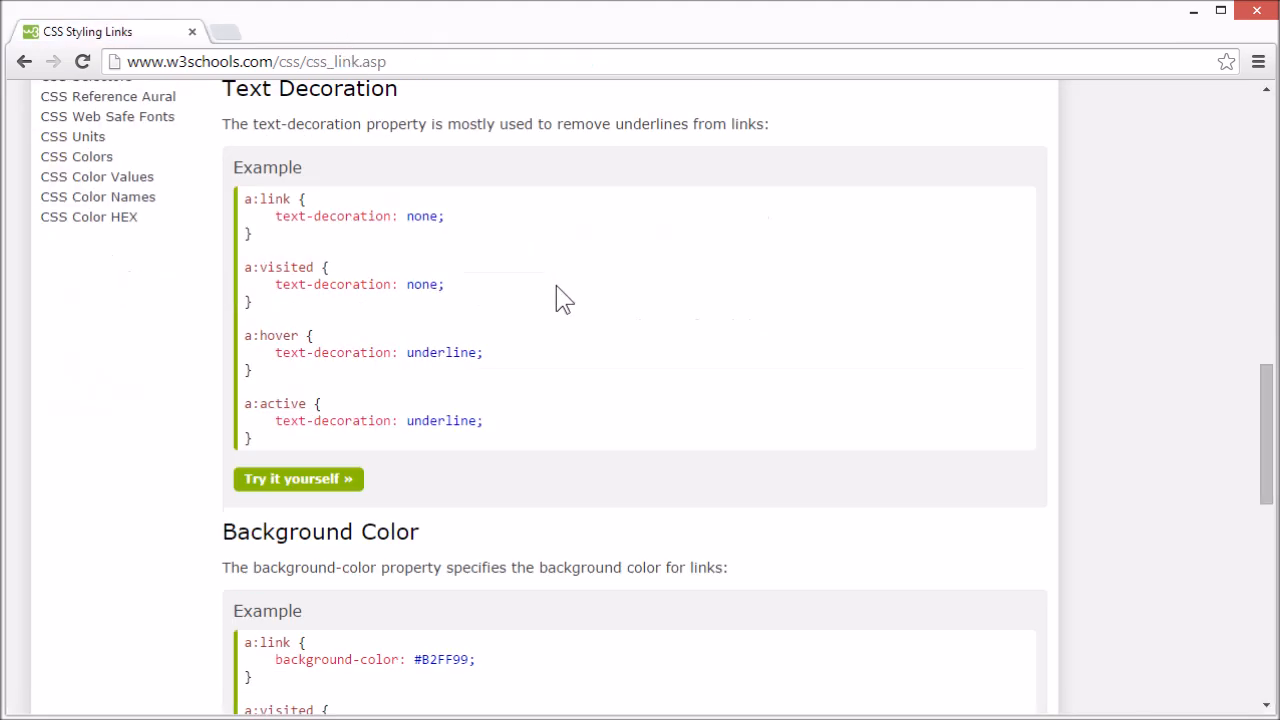
{"action": "scroll", "scroll_direction": "down", "scroll_amount": 3}
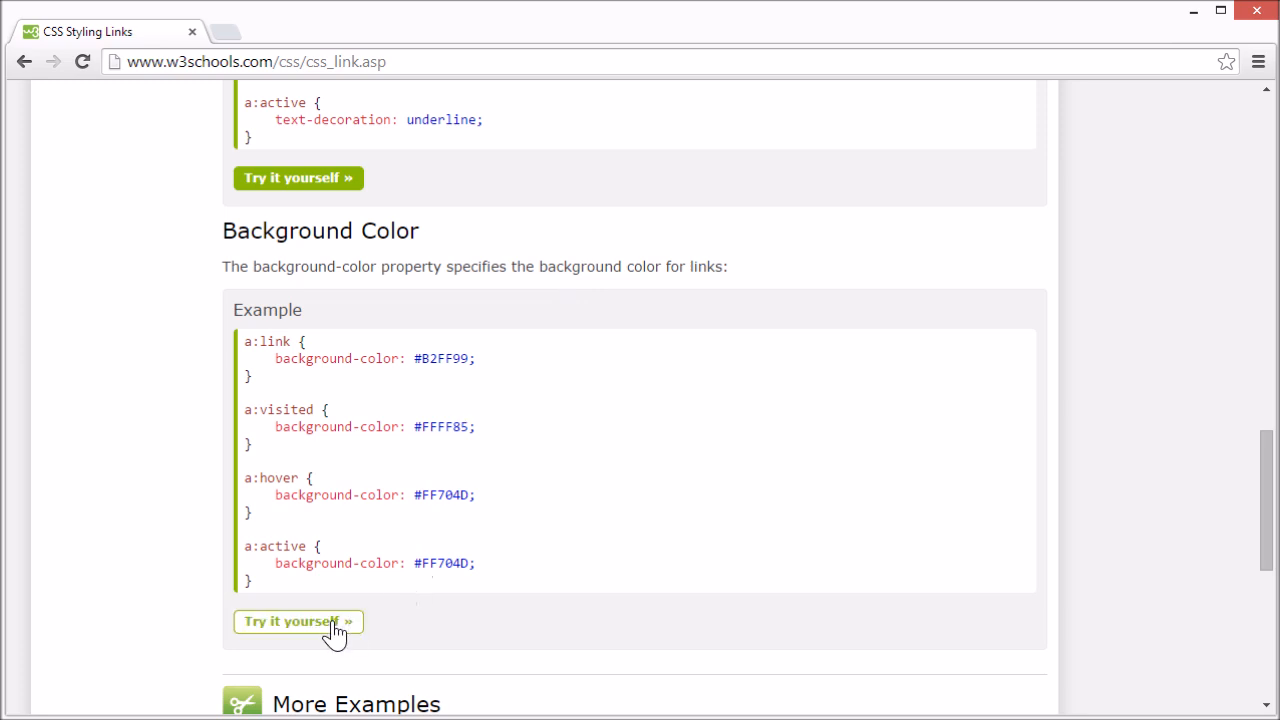
- In the Background Color example, group the rules as 'a:link, a:visited' and 'a:hover, a:active' and re-run
{"action": "left_click", "coordinate": [296, 620]}
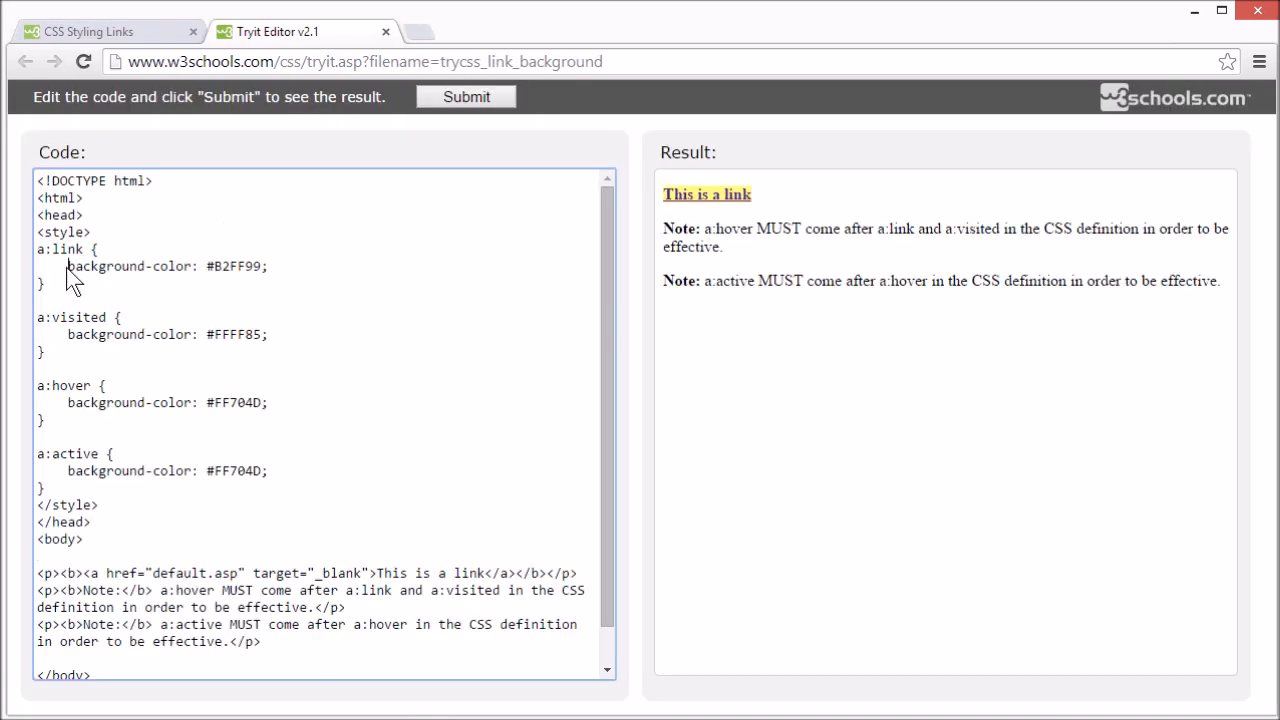
{"action": "double_click", "coordinate": [130, 266]}
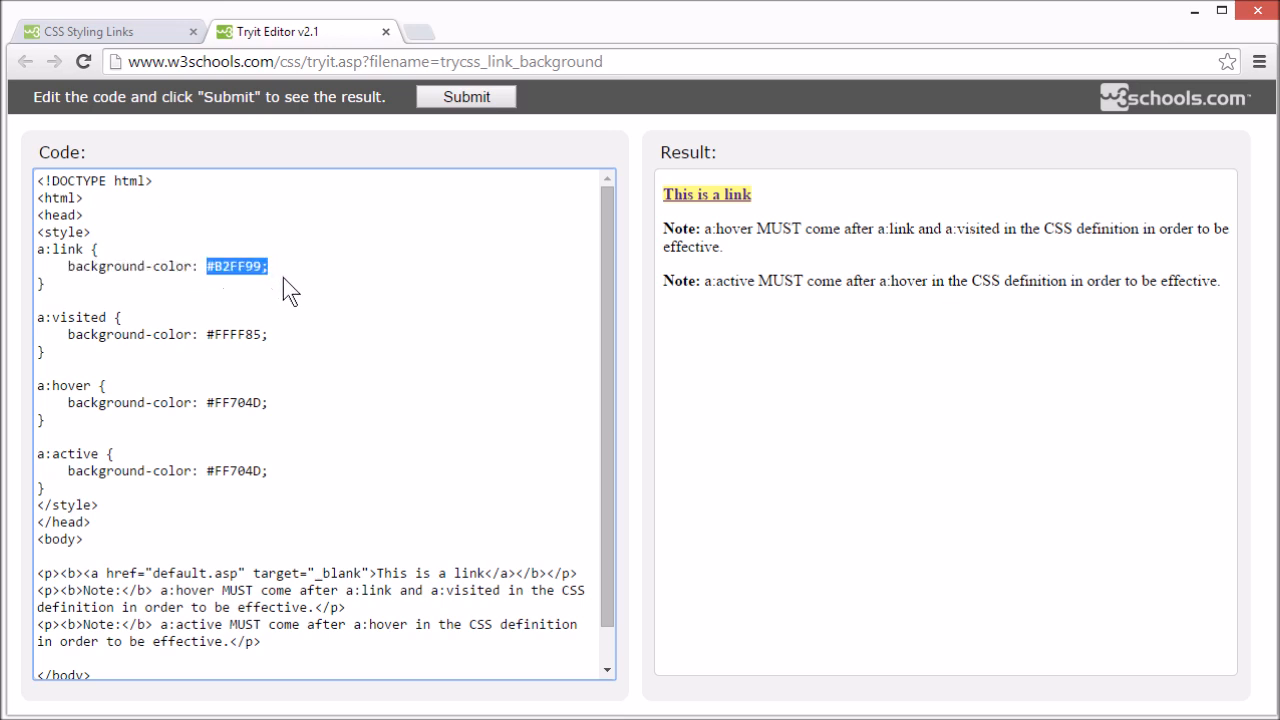
{"action": "mouse_move", "coordinate": [104, 304]}
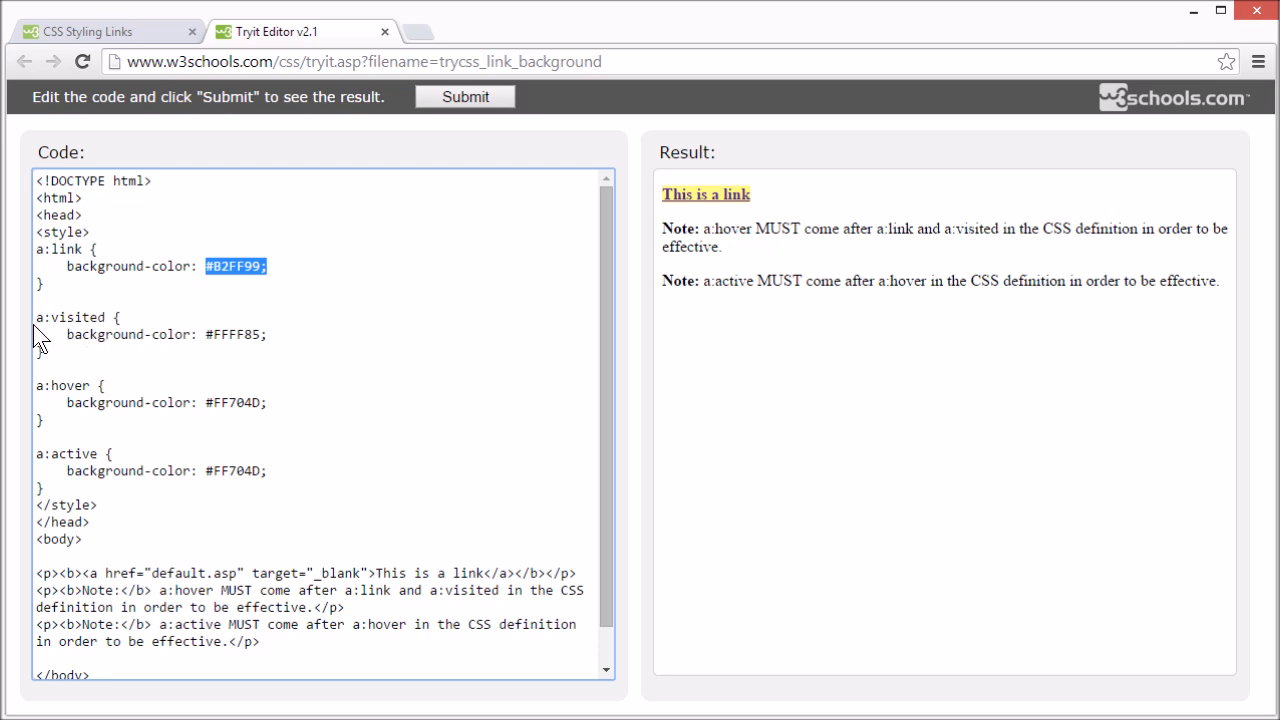
{"action": "double_click", "coordinate": [70, 316]}
{"action": "type", "text": ", a:visited"}
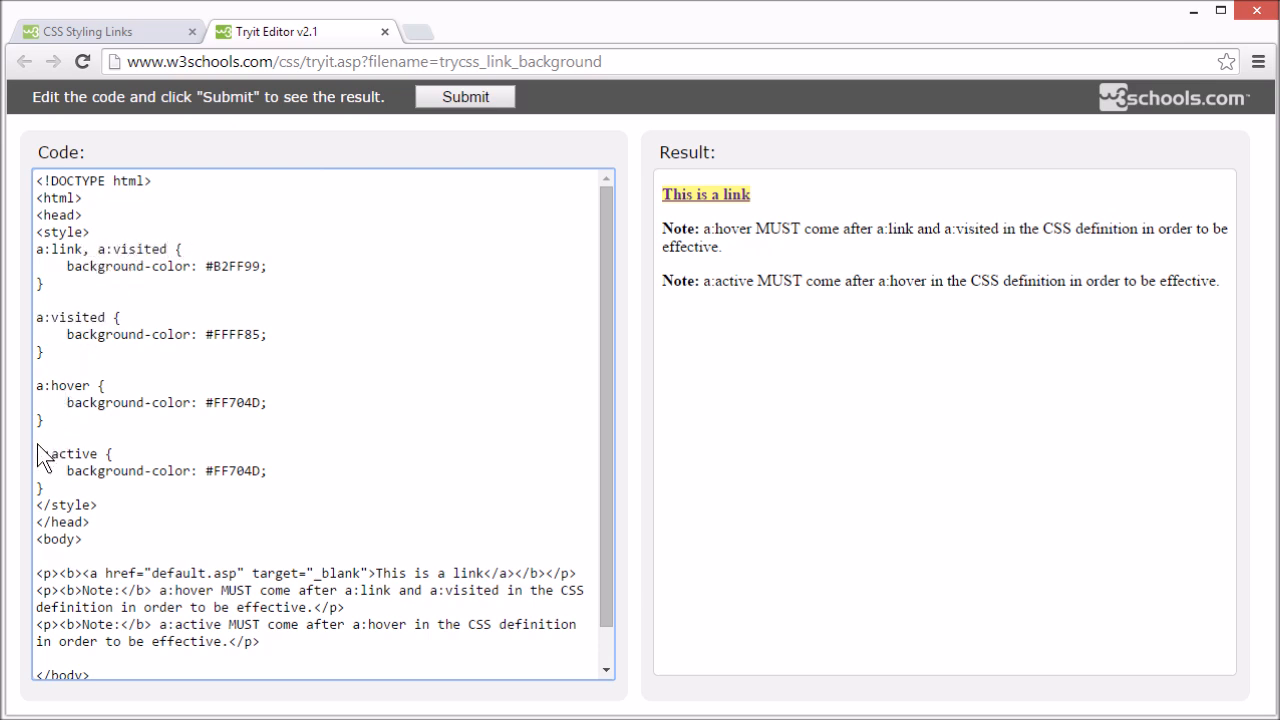
{"action": "double_click", "coordinate": [66, 452]}
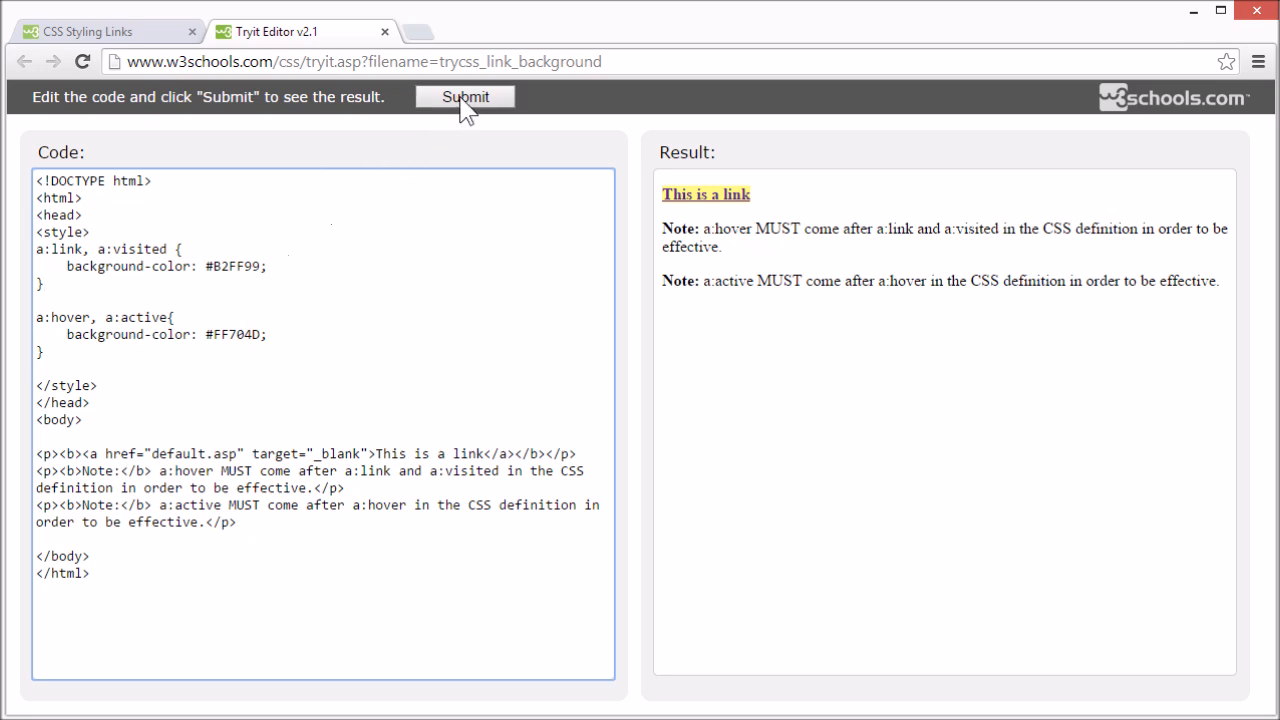
{"action": "left_click", "coordinate": [464, 96]}
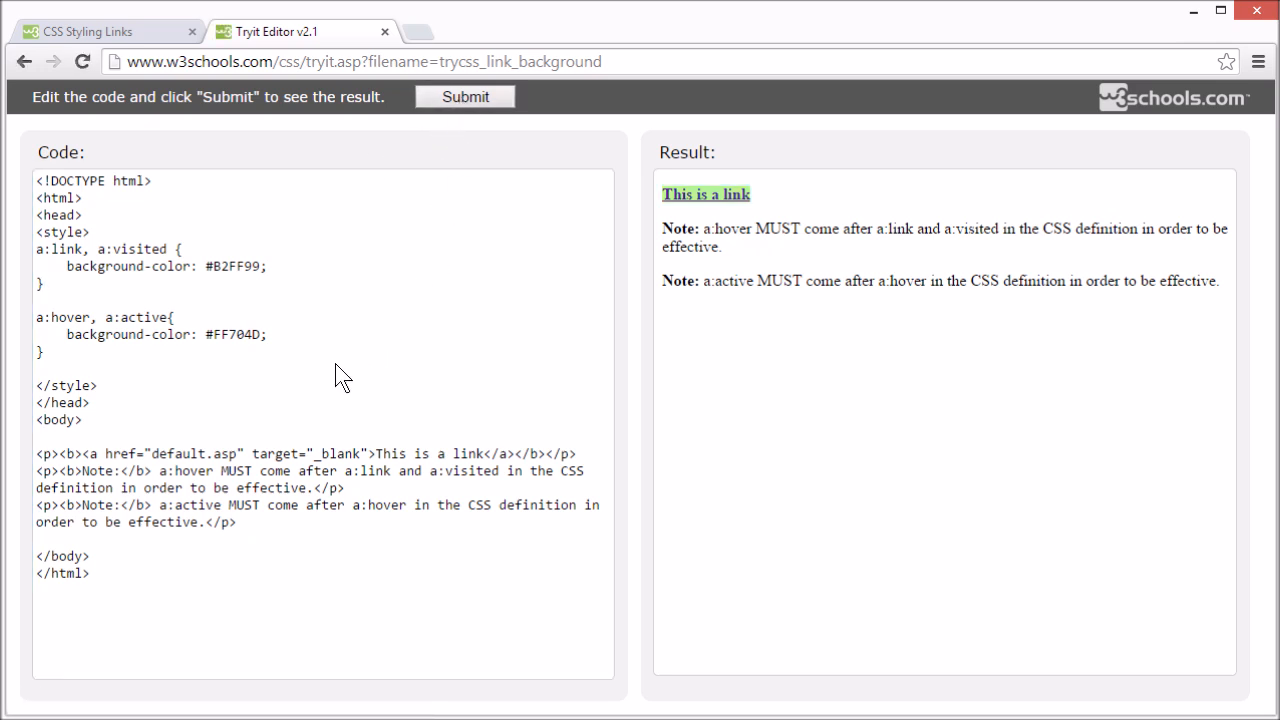
{"action": "mouse_move", "coordinate": [280, 332]}
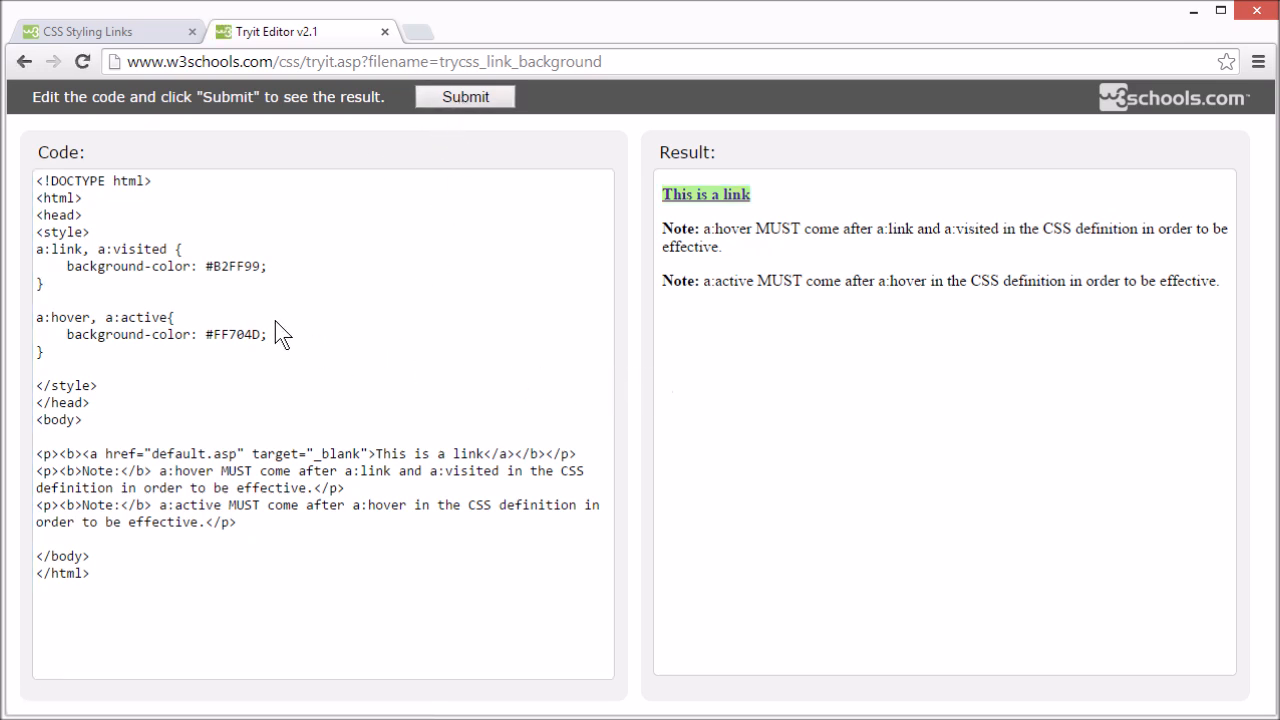
{"action": "mouse_move", "coordinate": [216, 288]}
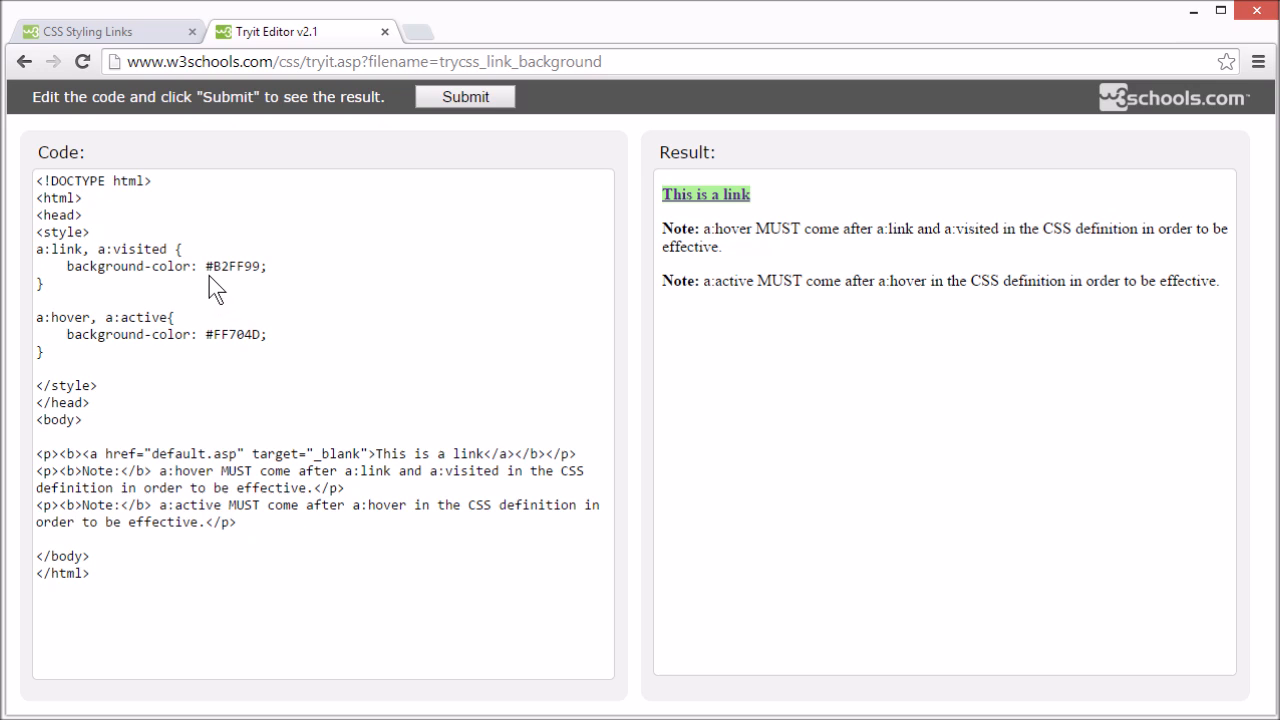
- Set link/visited background to orange and hover/active to yellow, then re-run to show the orange link
{"action": "left_click", "coordinate": [196, 266]}
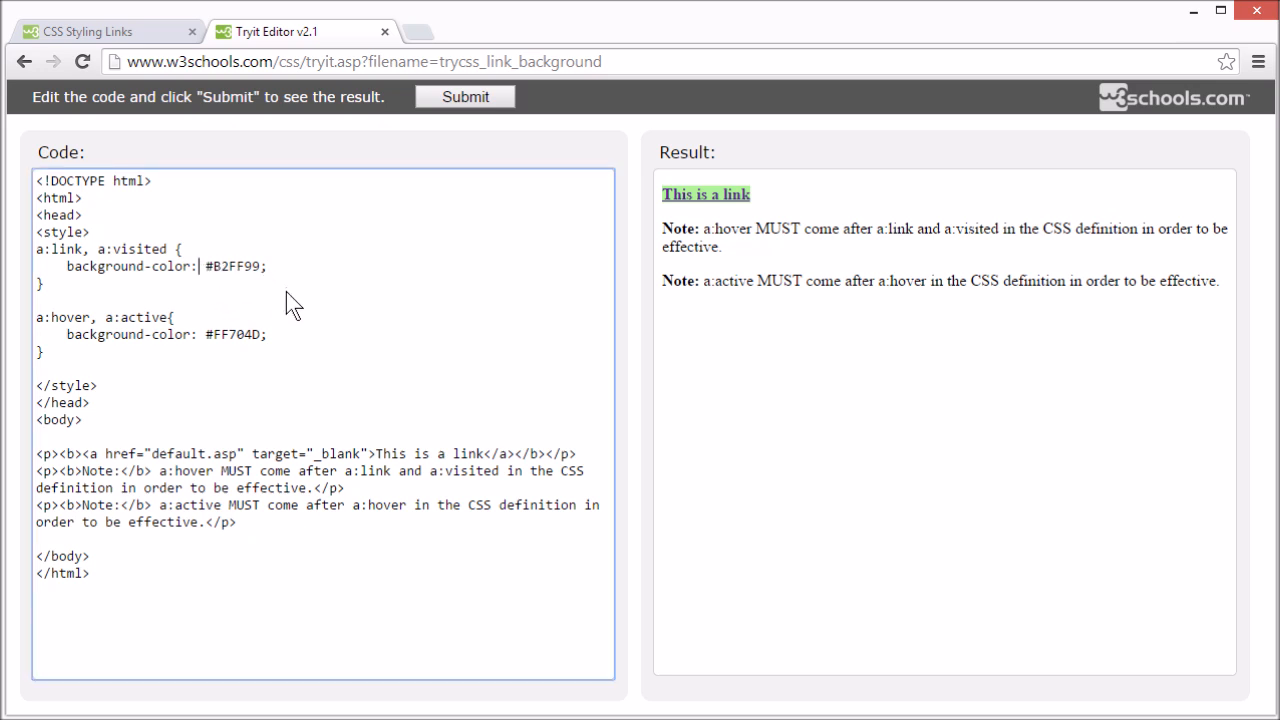
{"action": "type", "text": "orange"}
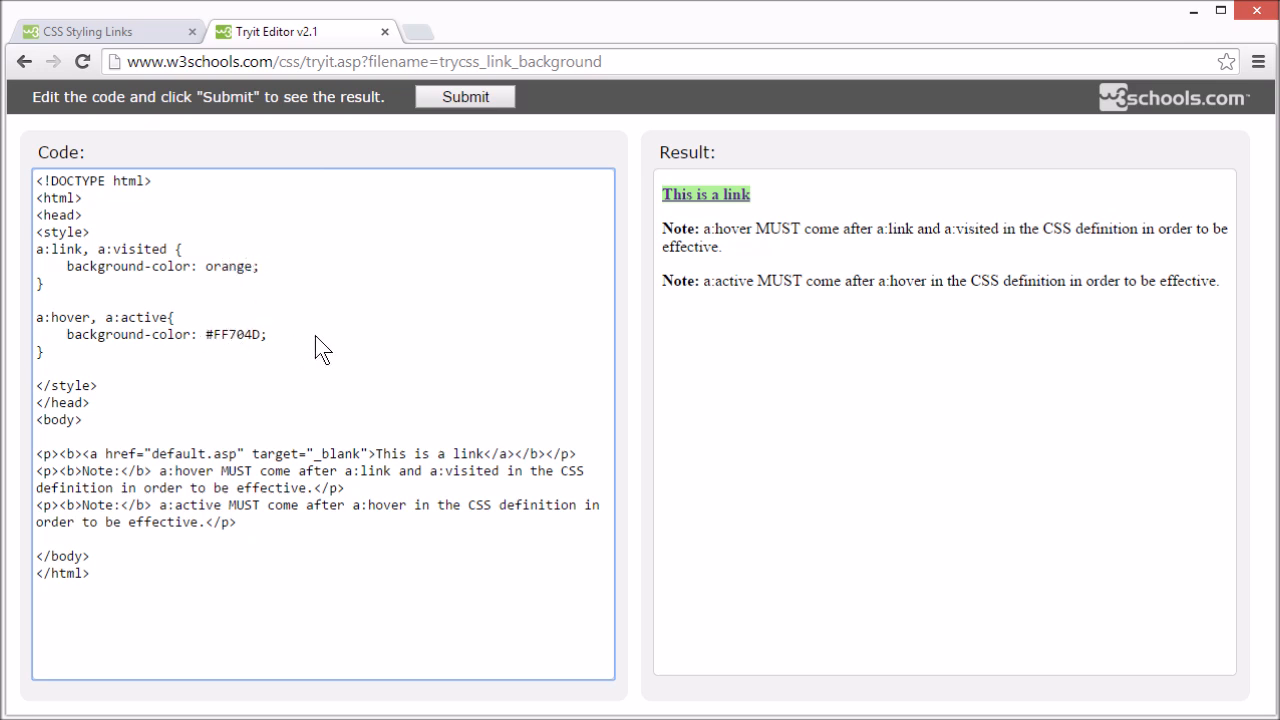
{"action": "type", "text": "yellow"}
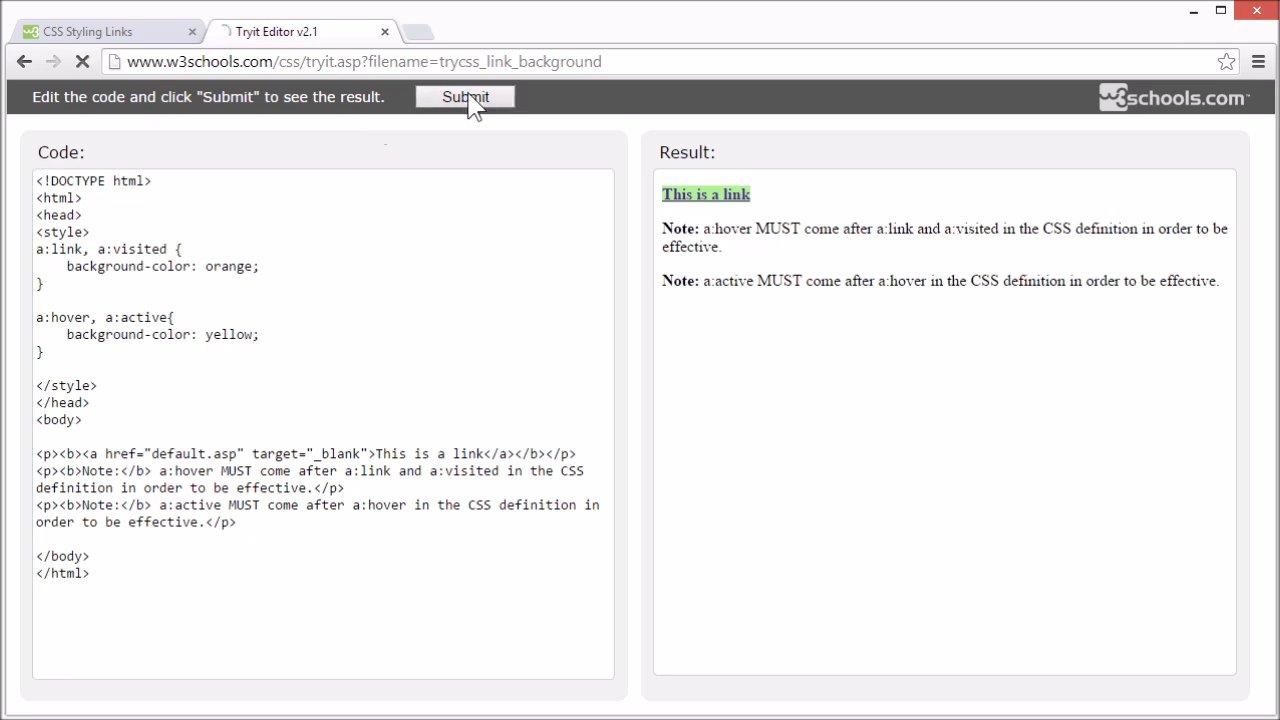
{"action": "left_click", "coordinate": [464, 96]}
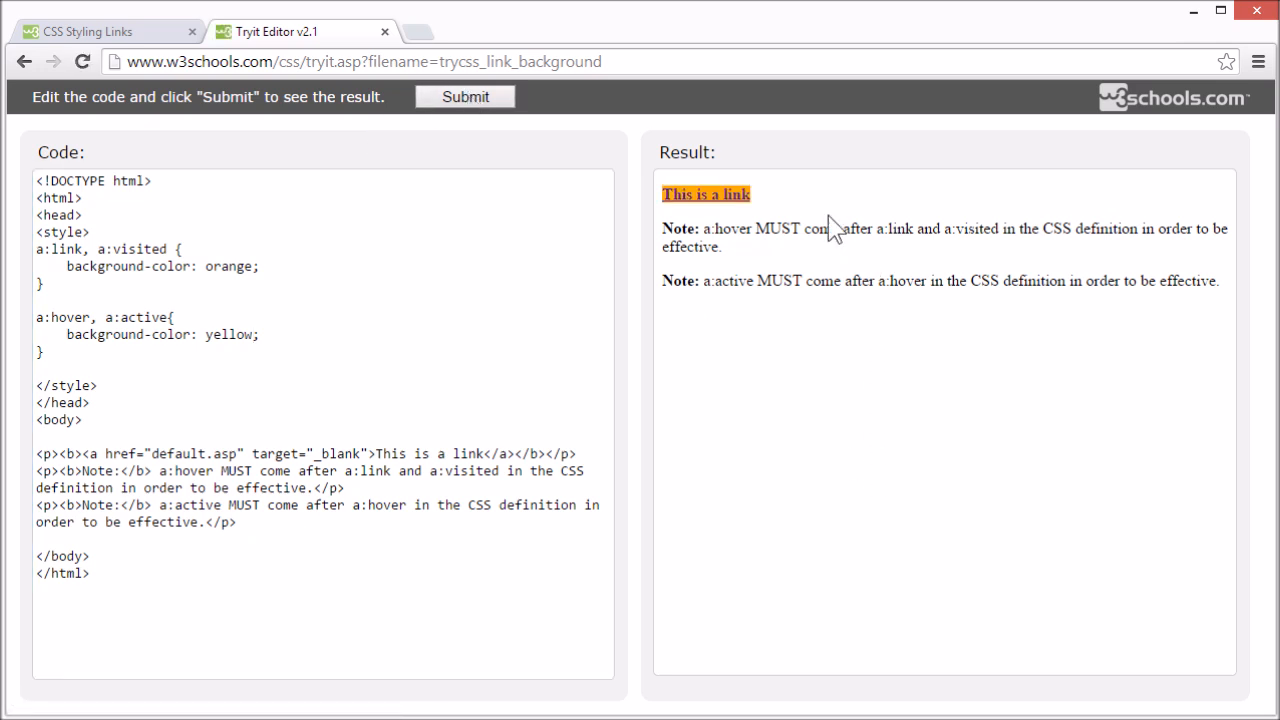
{"action": "mouse_move", "coordinate": [784, 206]}
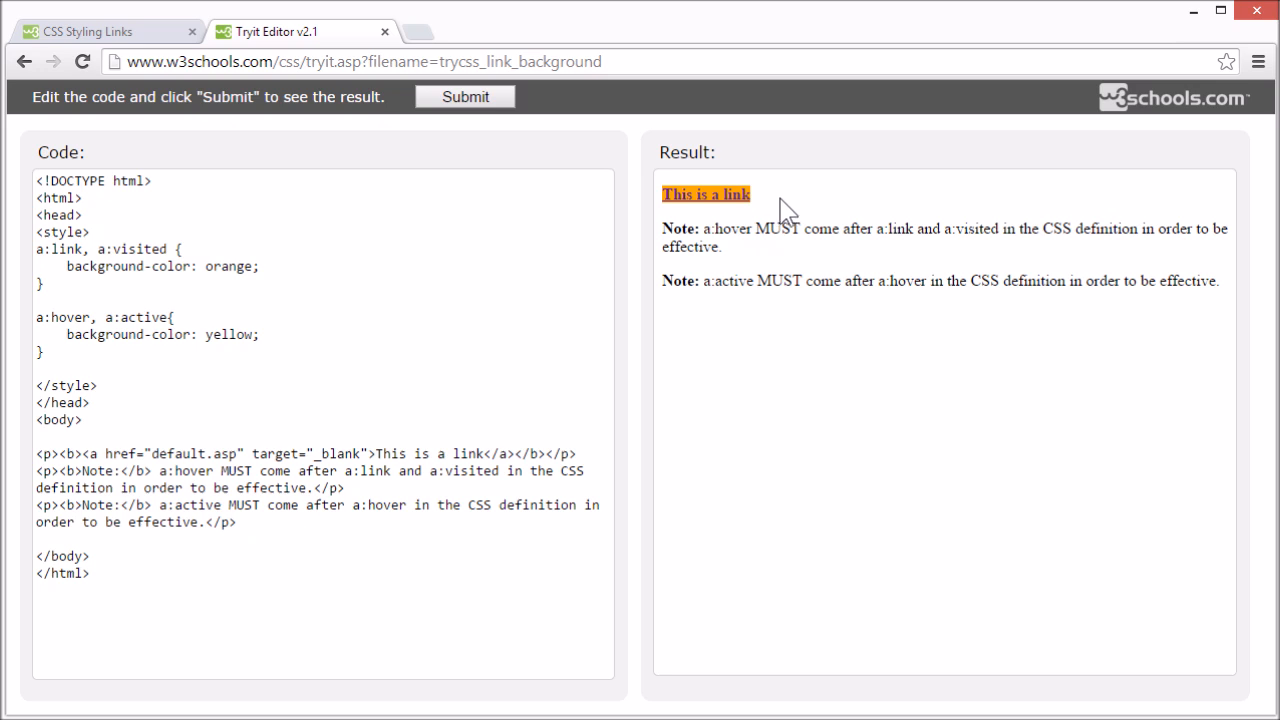
{"action": "mouse_move", "coordinate": [704, 194]}
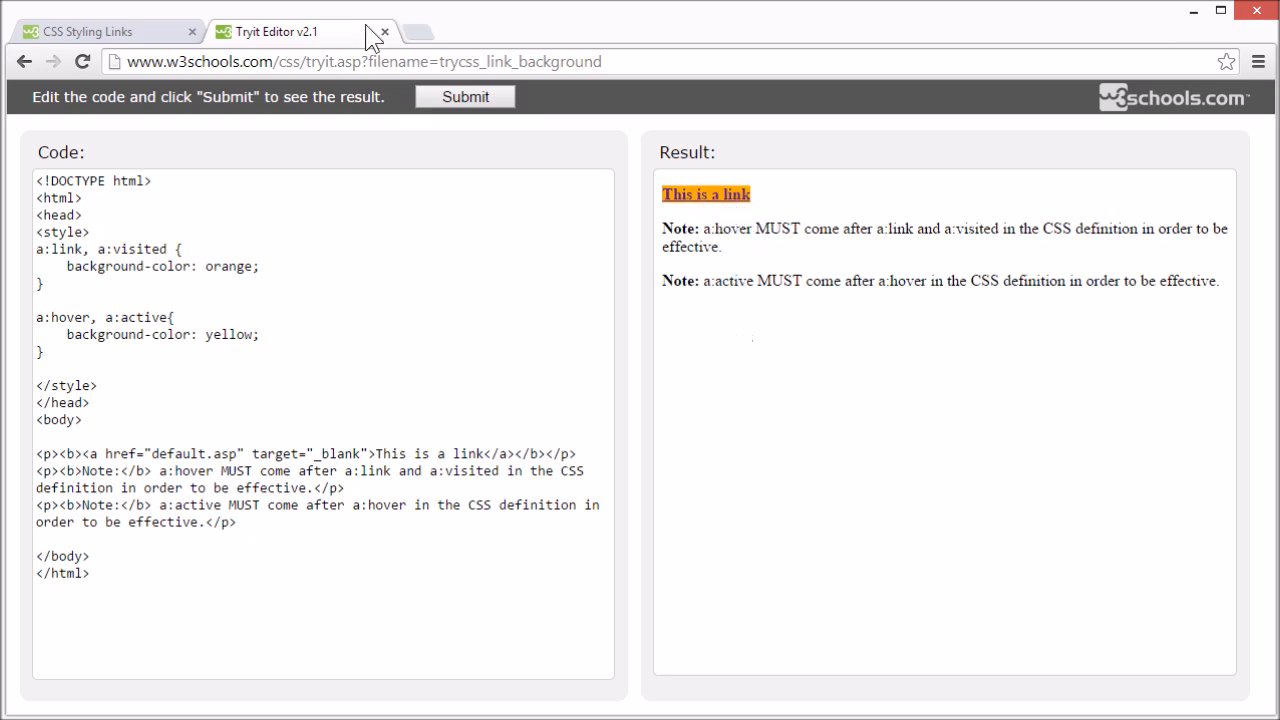
- Return from the background-color demo and reach the More Examples section of the CSS Links tutorial
{"action": "left_click", "coordinate": [384, 32]}
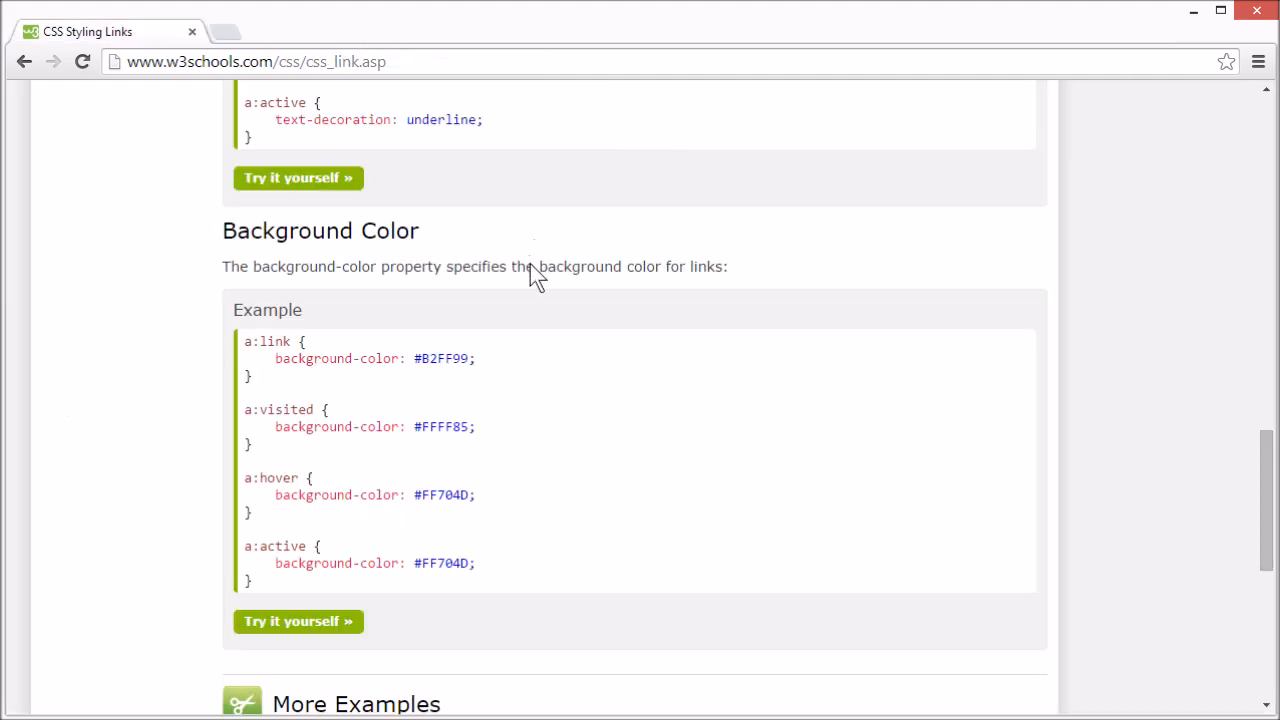
{"action": "scroll", "scroll_direction": "down", "scroll_amount": 3}
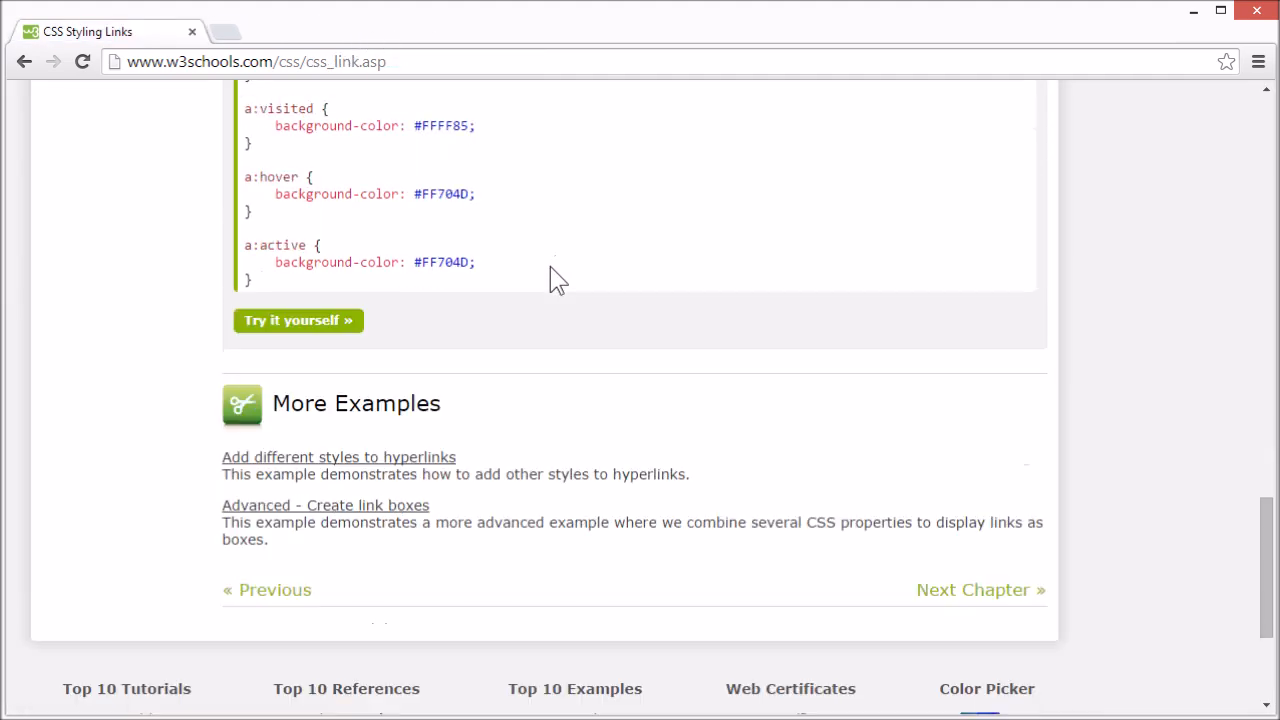
{"action": "mouse_move", "coordinate": [392, 448]}
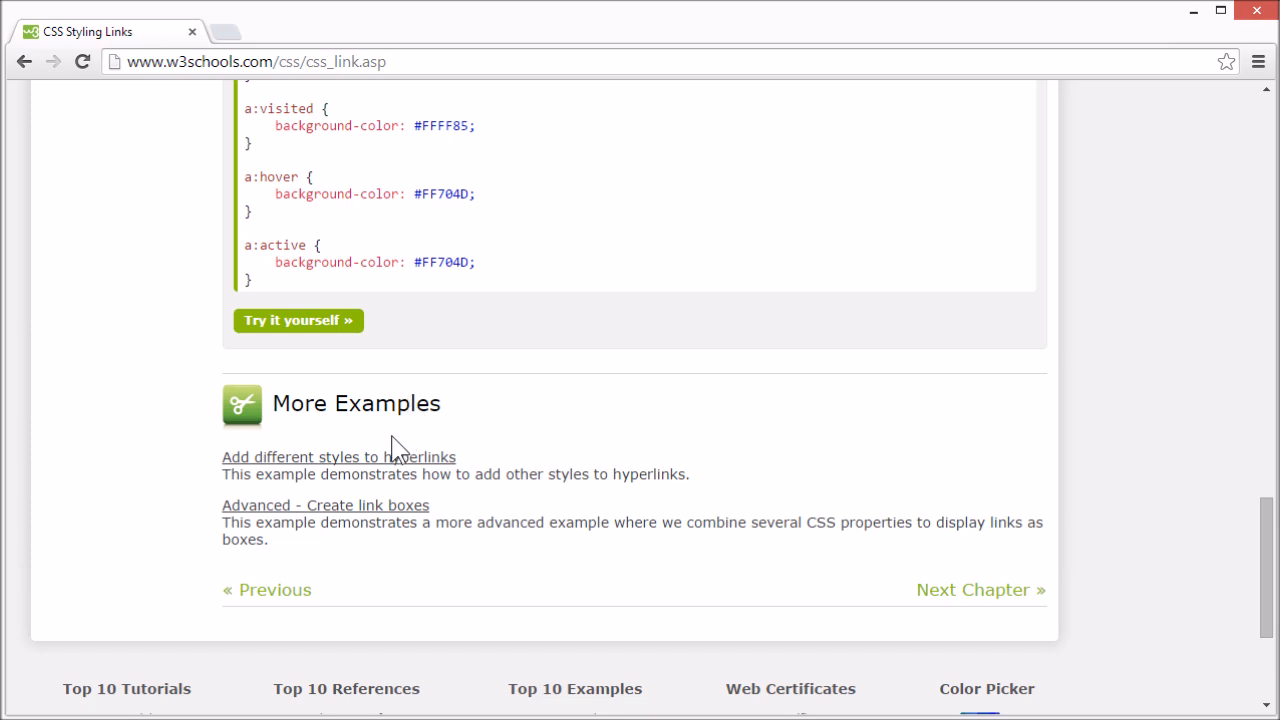
{"action": "mouse_move", "coordinate": [382, 508]}
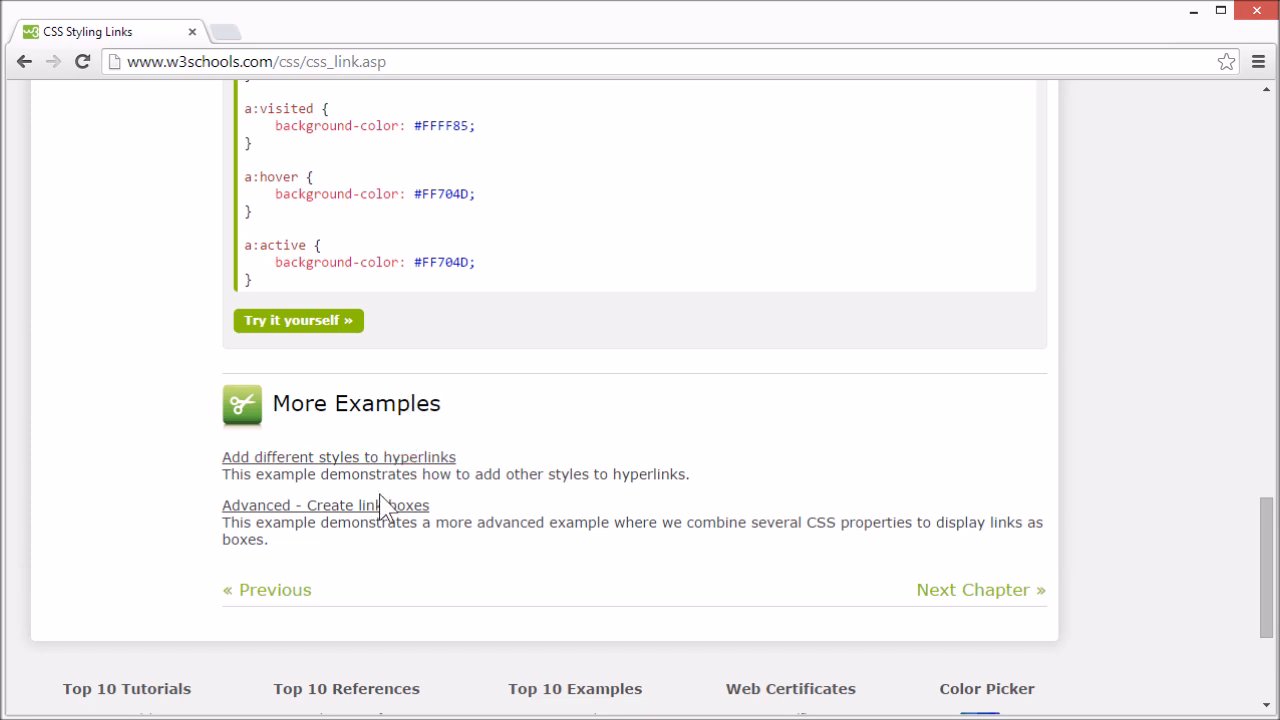
{"action": "mouse_move", "coordinate": [536, 516]}
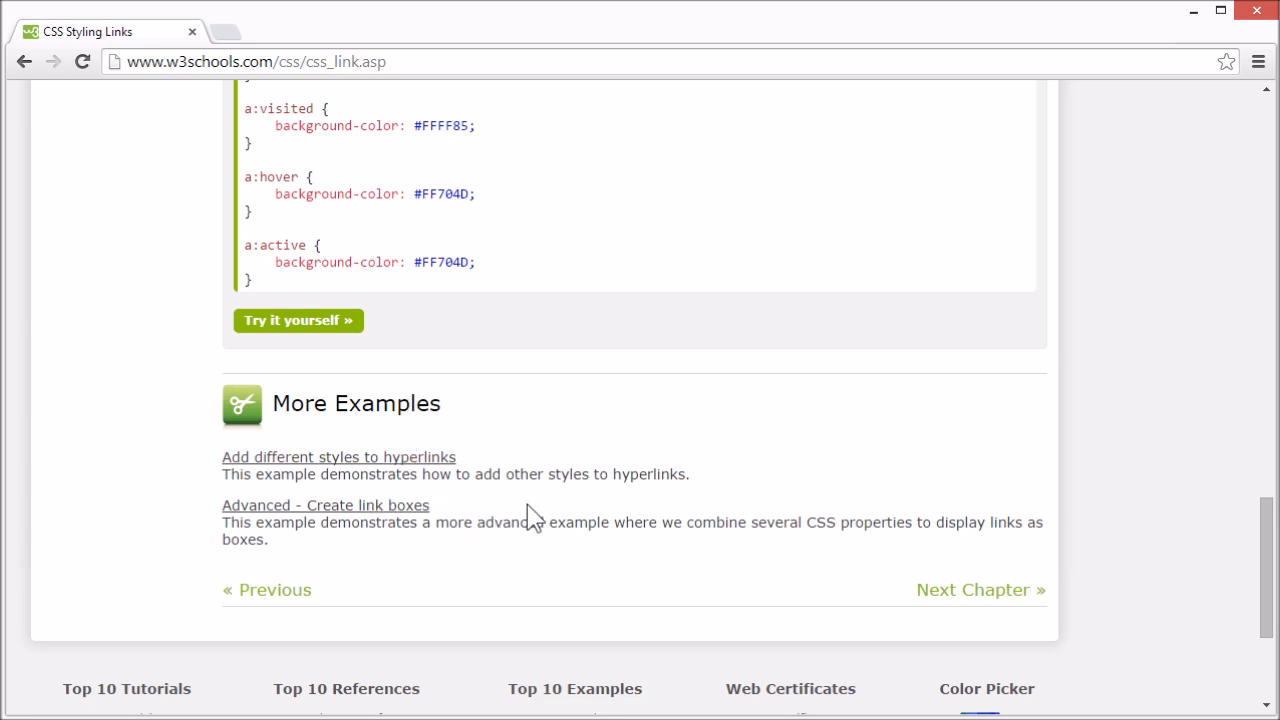